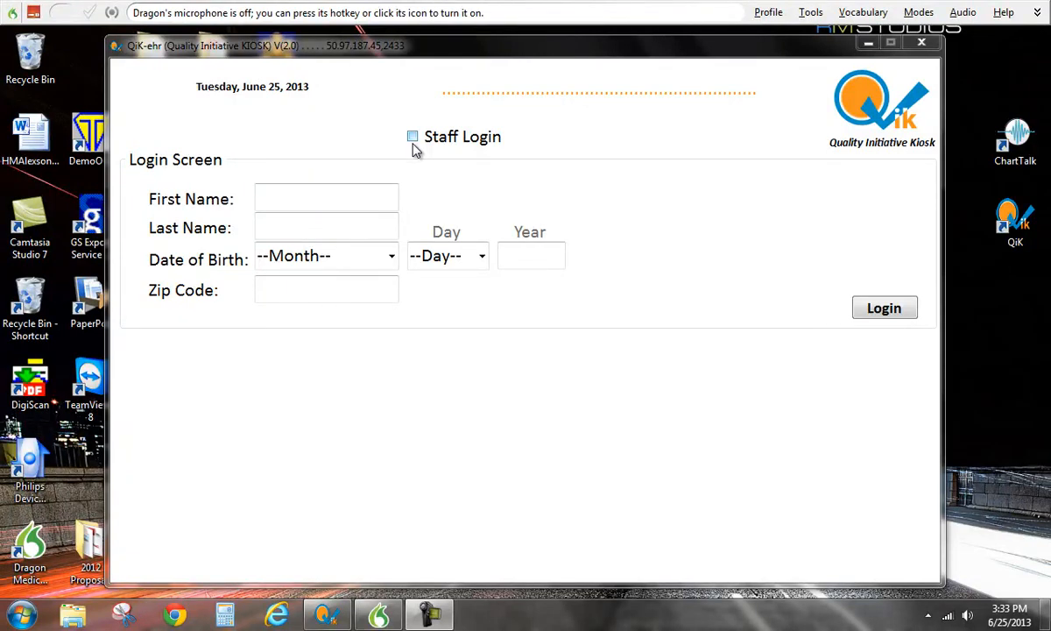
Switch to Staff Login and enter 'administrator' as the user name, then the password
left_click(410, 137)
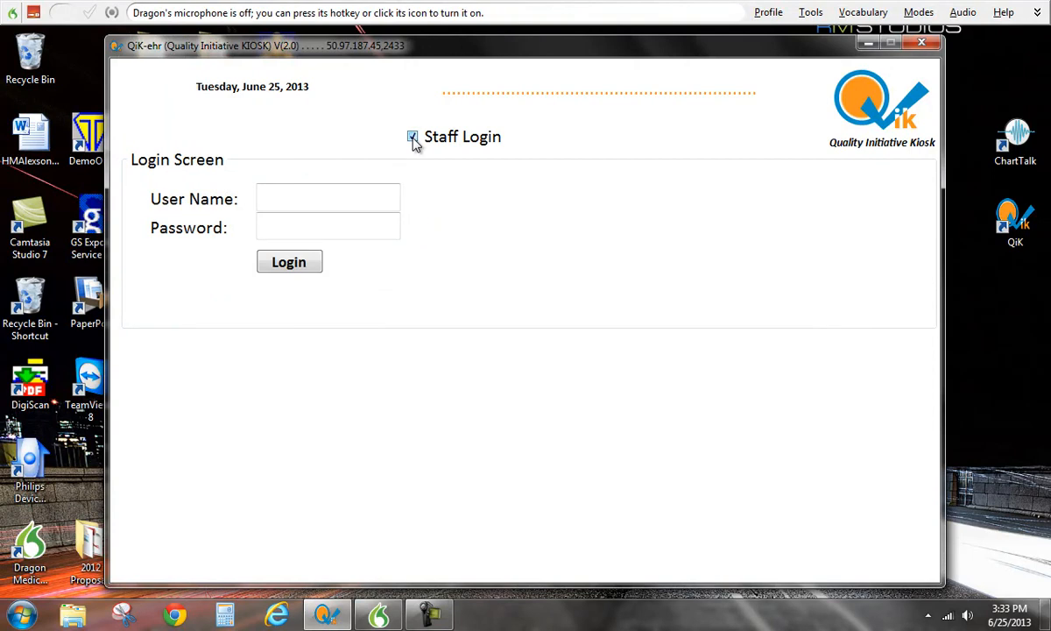
type("a")
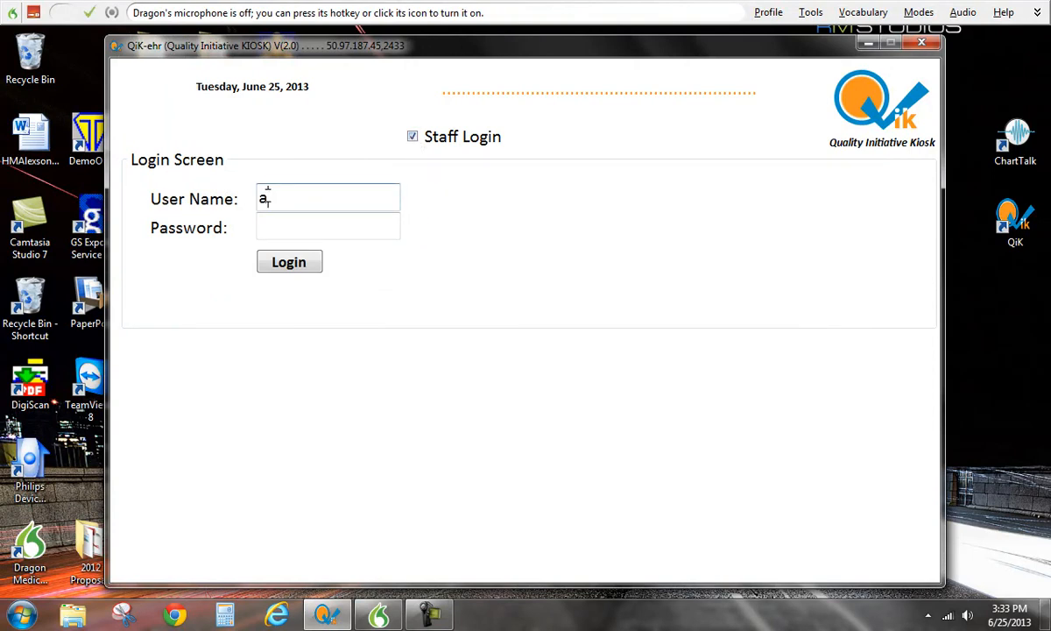
type("dmini")
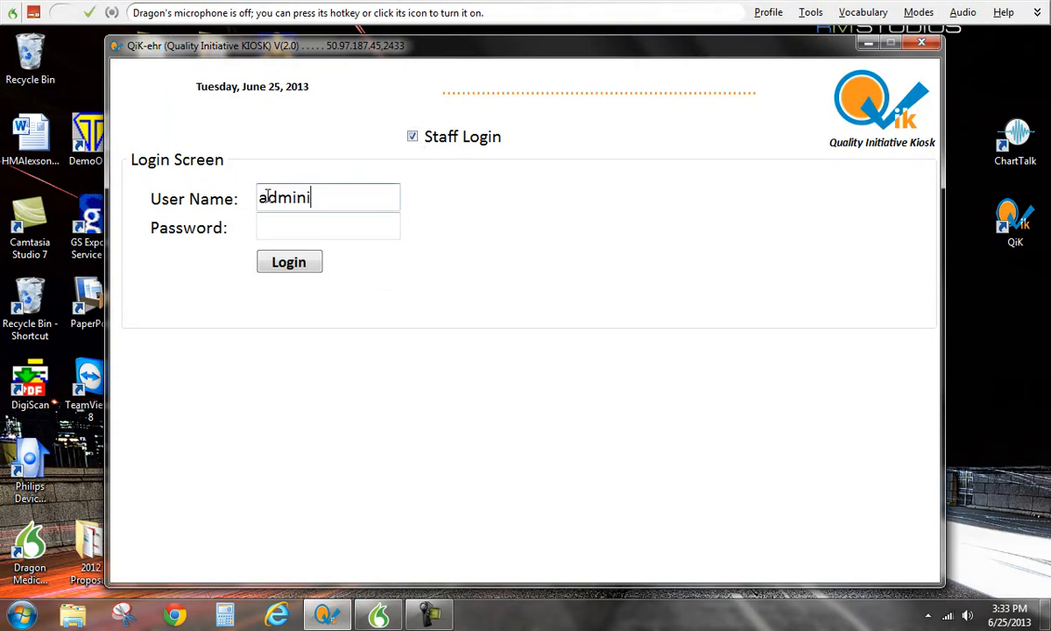
type("strato")
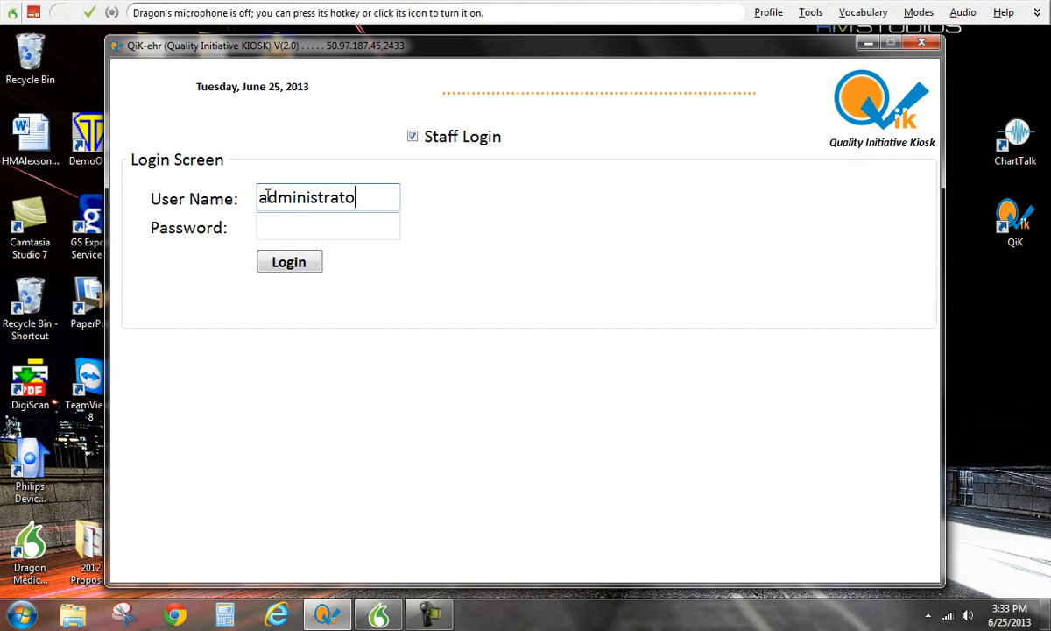
left_click(328, 228)
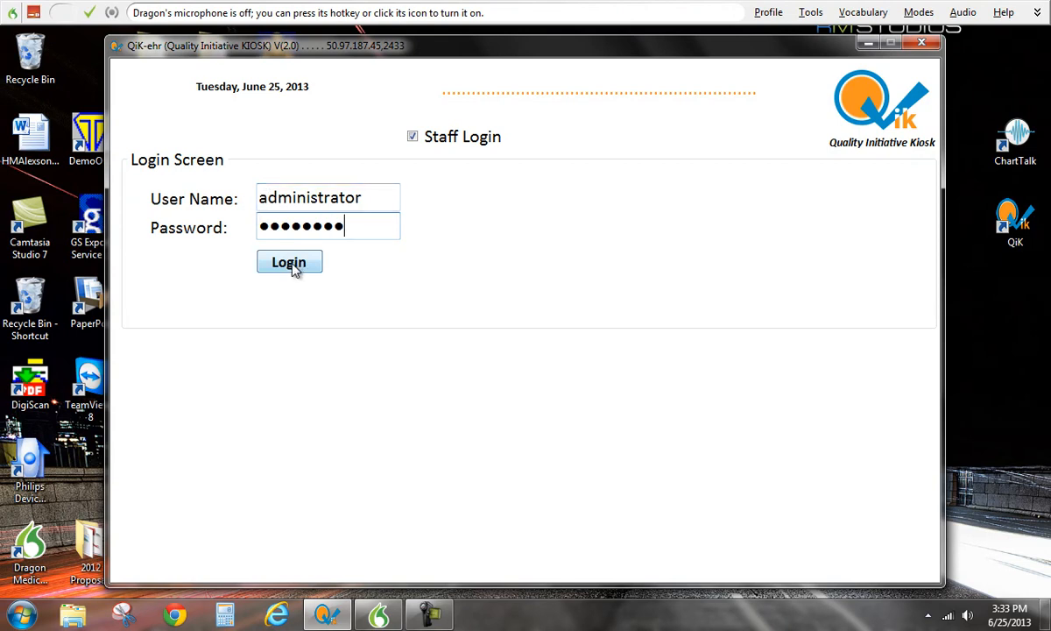
Log in and open the 10:30 AM patient's chart from Todays Visits
left_click(289, 263)
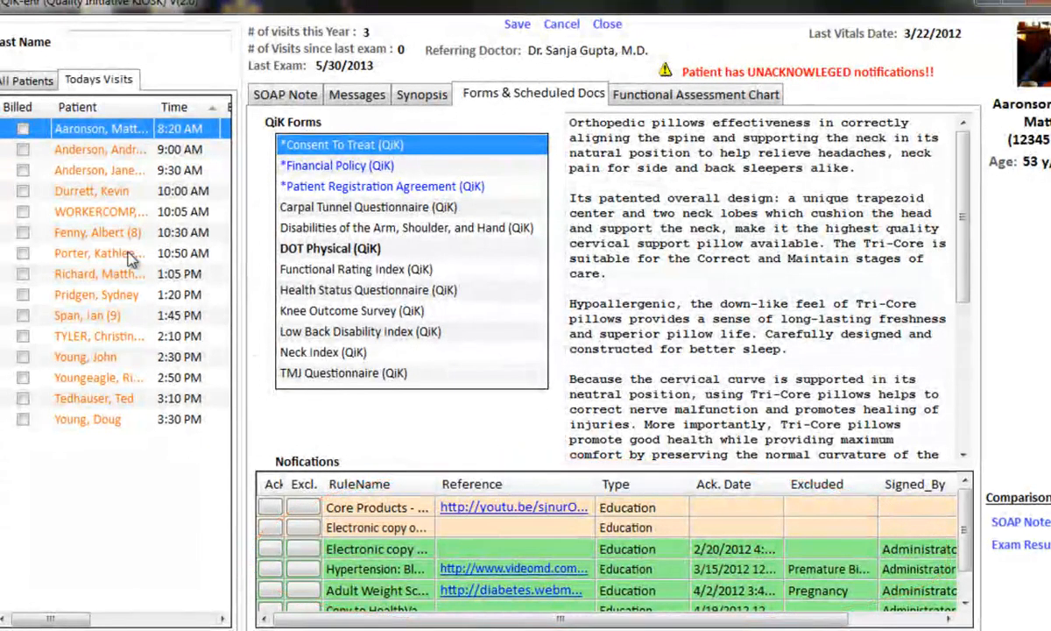
left_click(98, 231)
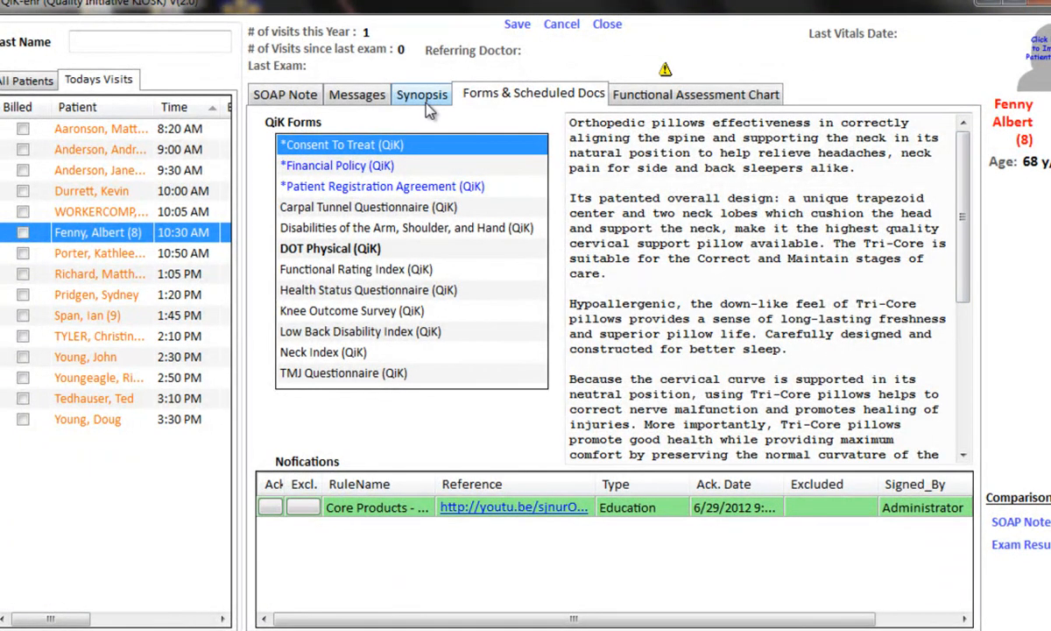
On the Synopsis tab, set Smoking Status to 'Never smoked'
left_click(418, 95)
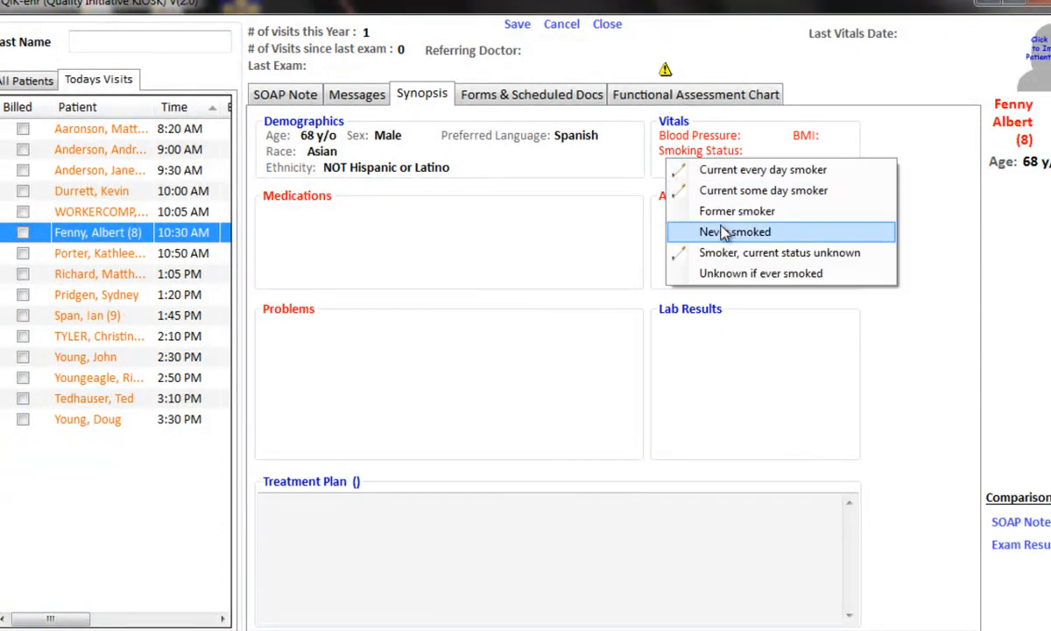
left_click(732, 231)
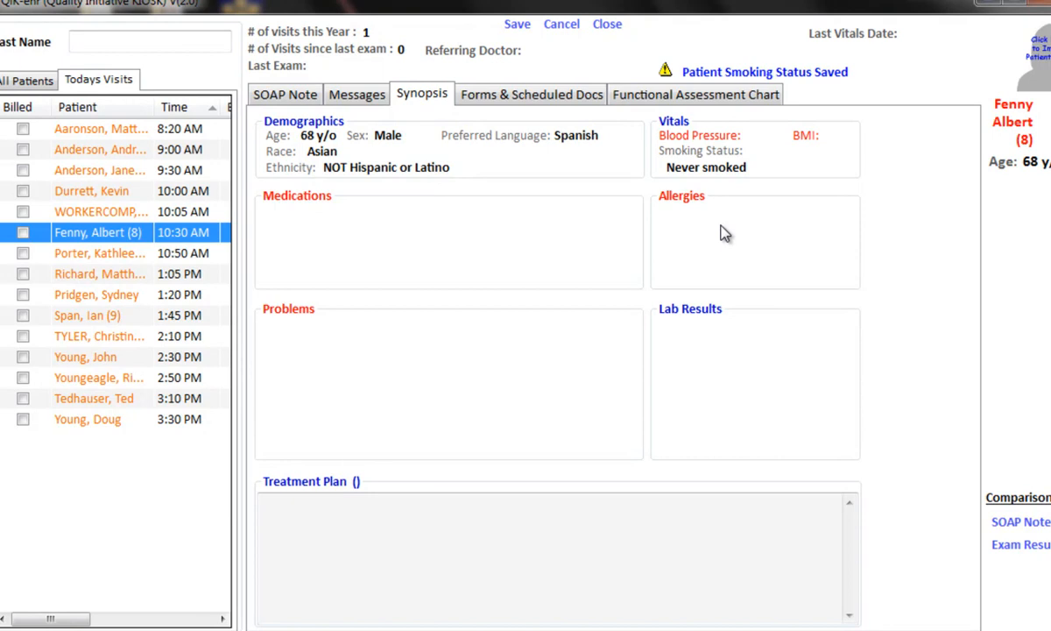
mouse_move(512, 97)
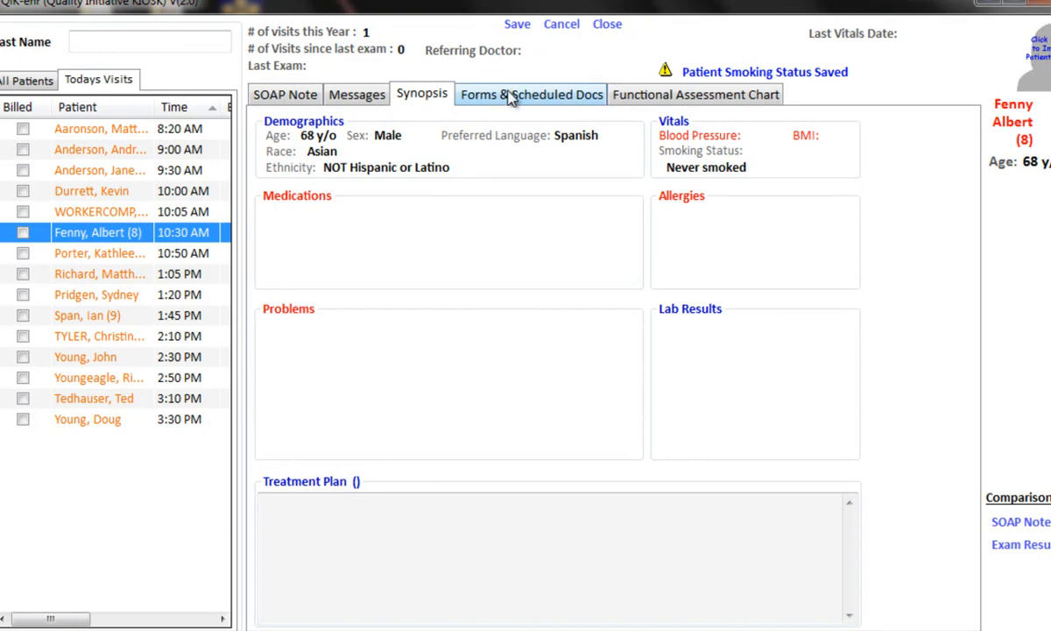
On Forms & Scheduled Docs, select *Financial Policy (QiK) and bring up its actions
left_click(532, 95)
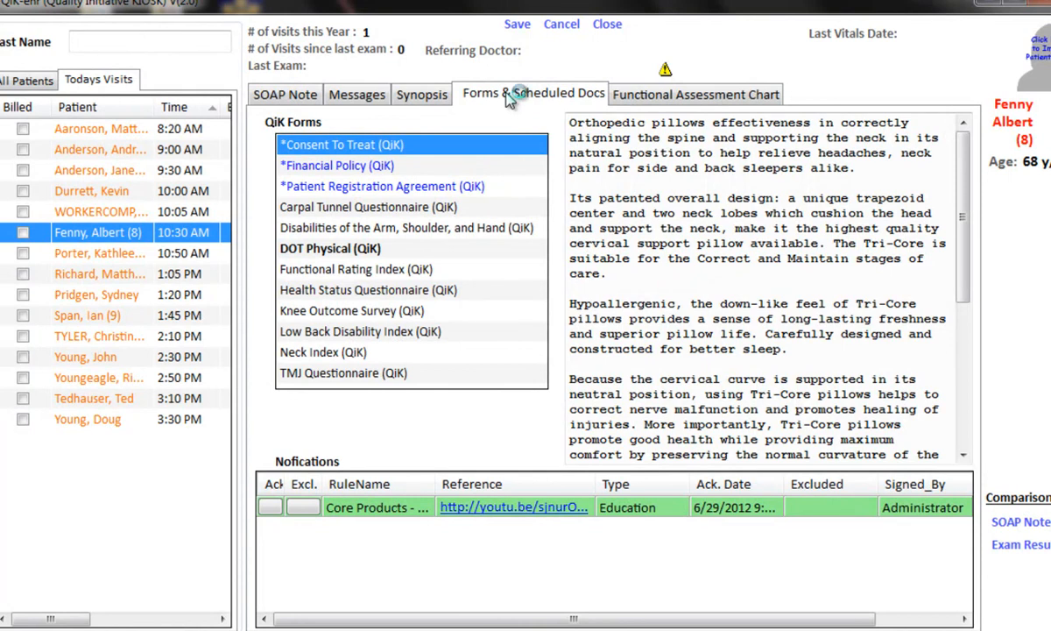
left_click(338, 165)
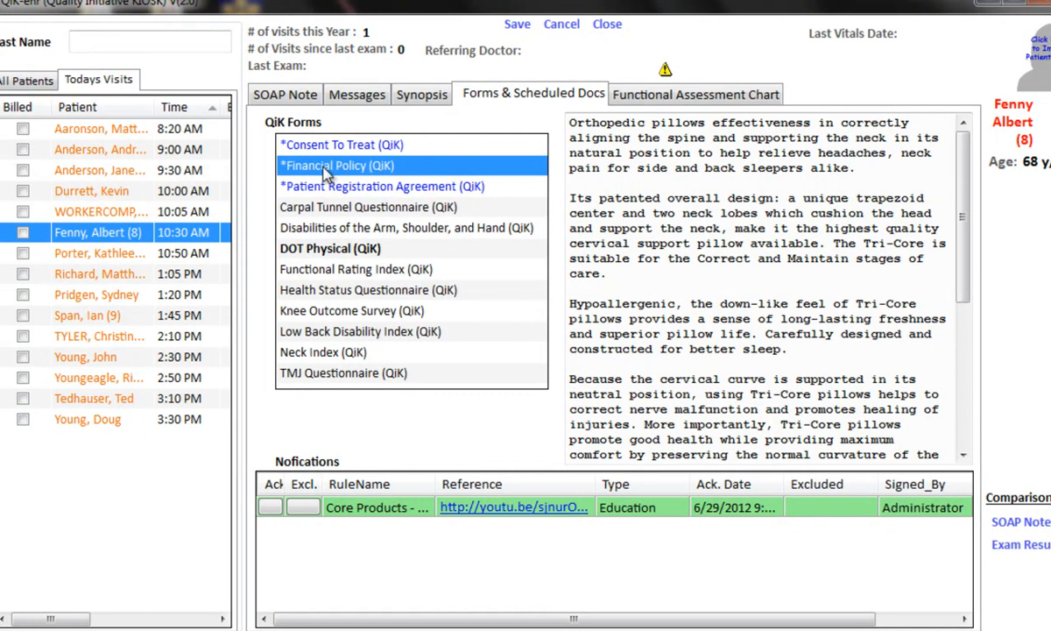
mouse_move(314, 170)
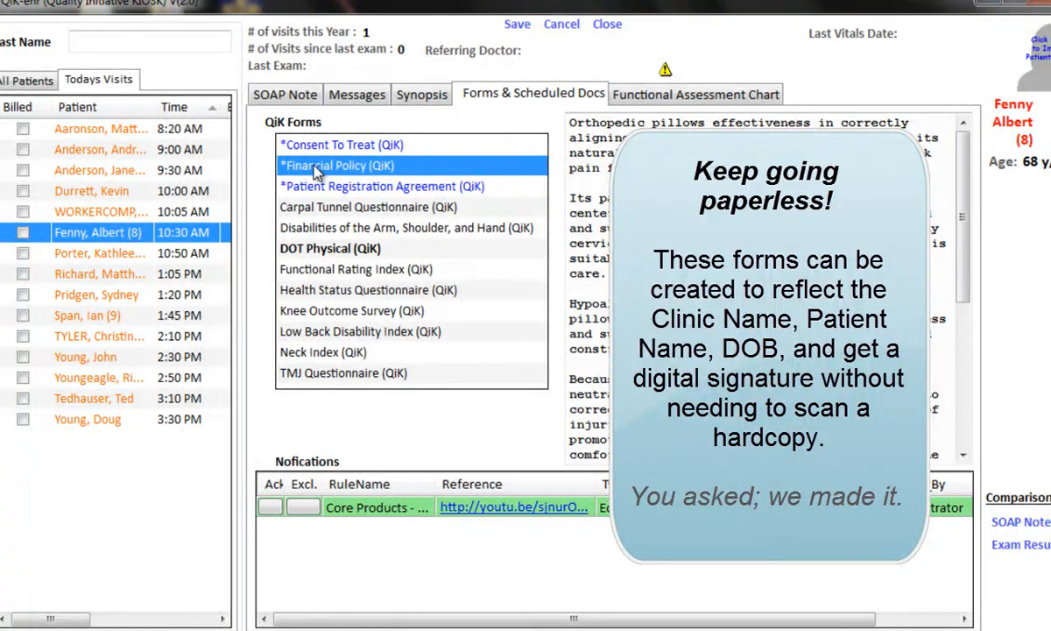
right_click(319, 164)
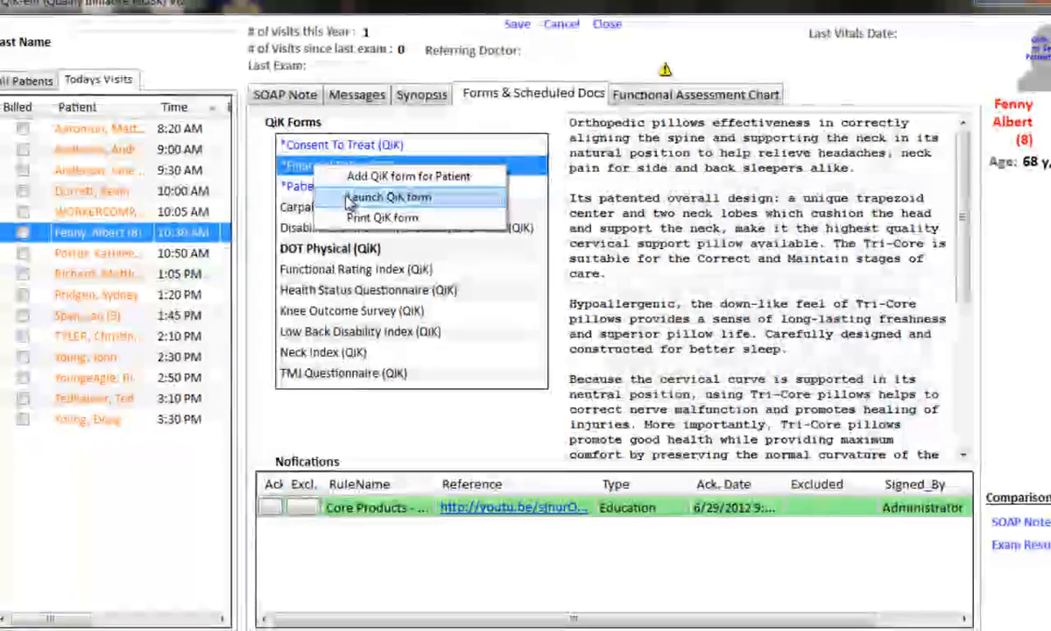
Launch the Financial Policy form, read through it, sign and accept the signature
left_click(382, 197)
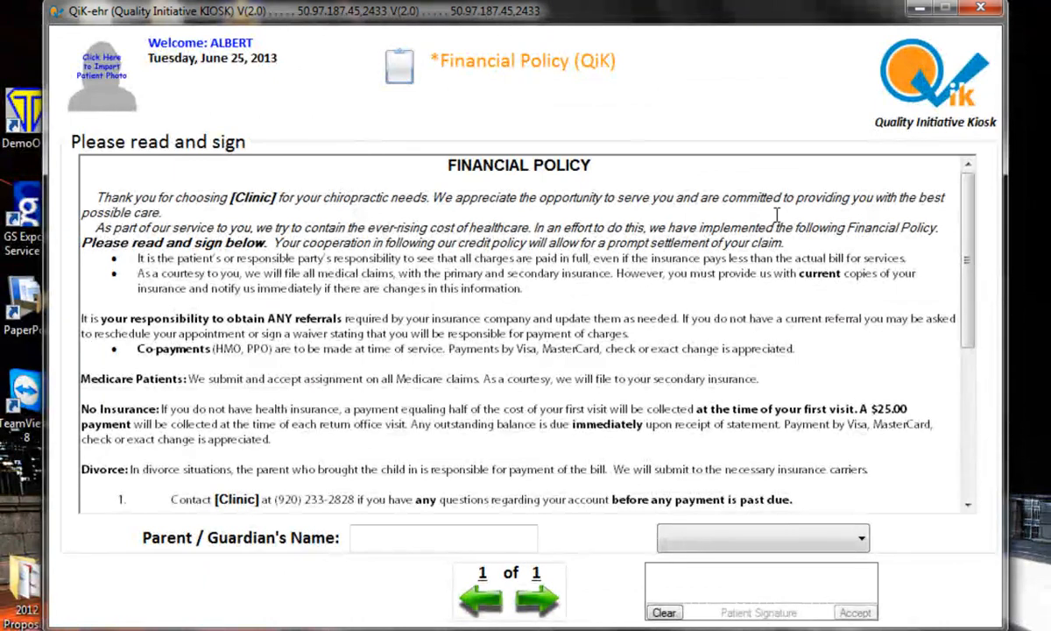
scroll("down", 3)
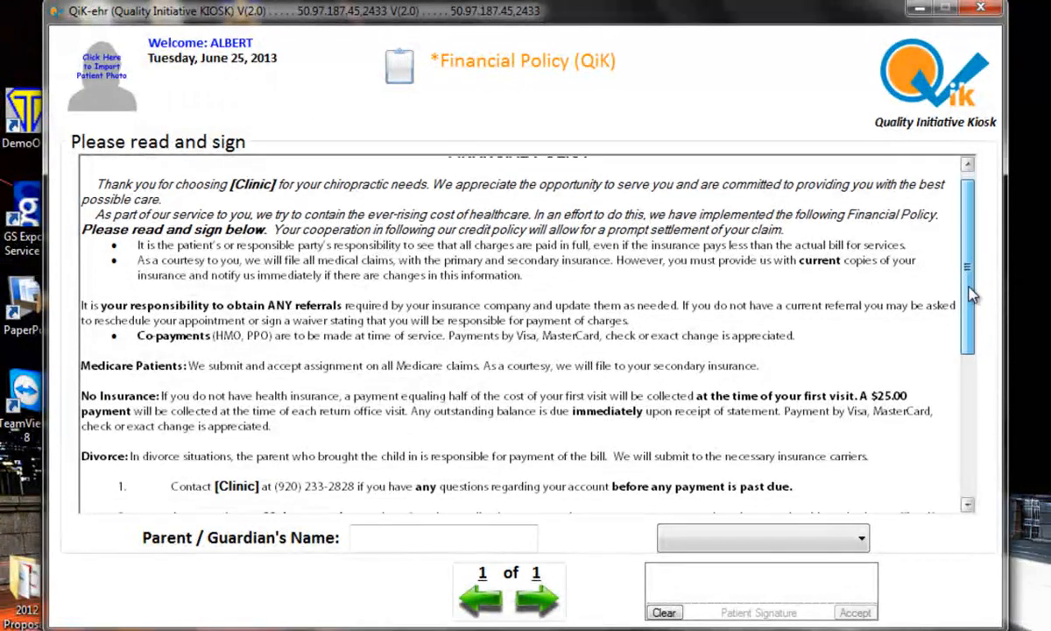
scroll("down", 3)
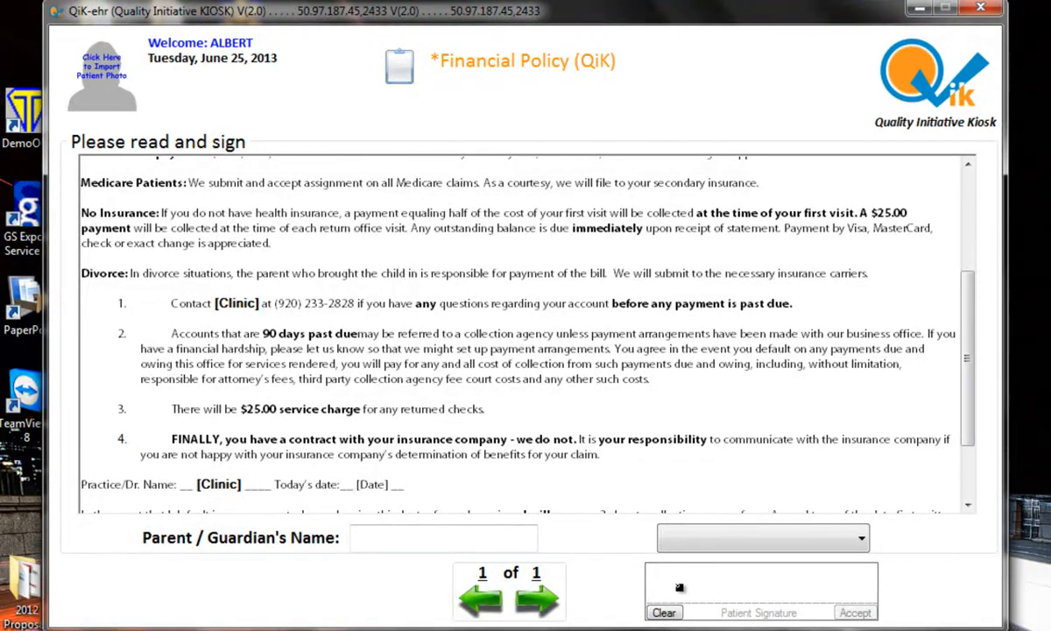
left_click_drag(683, 587, 710, 581)
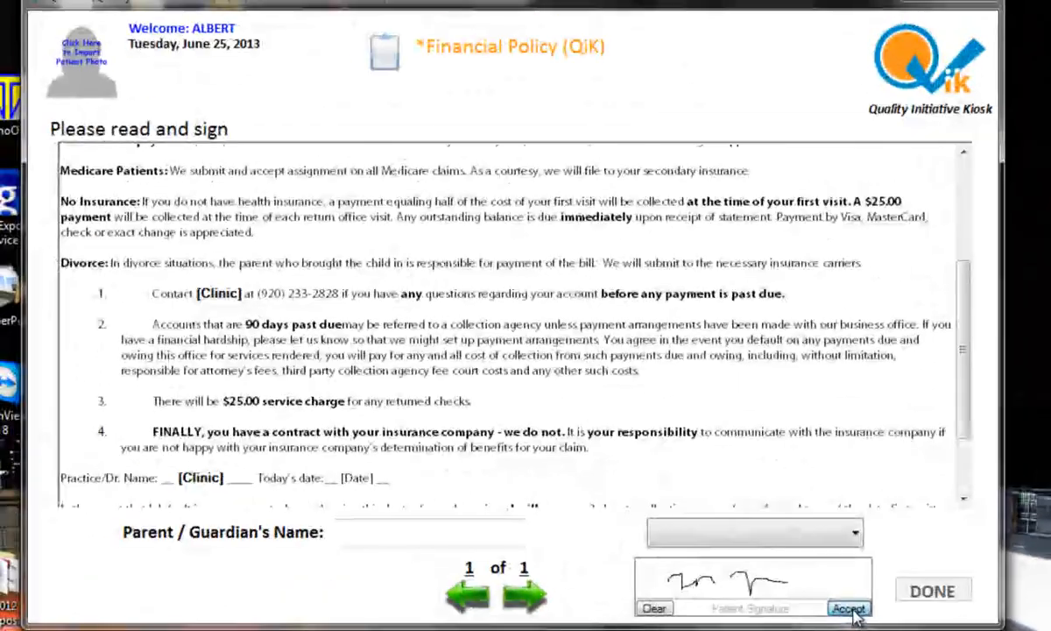
left_click(851, 610)
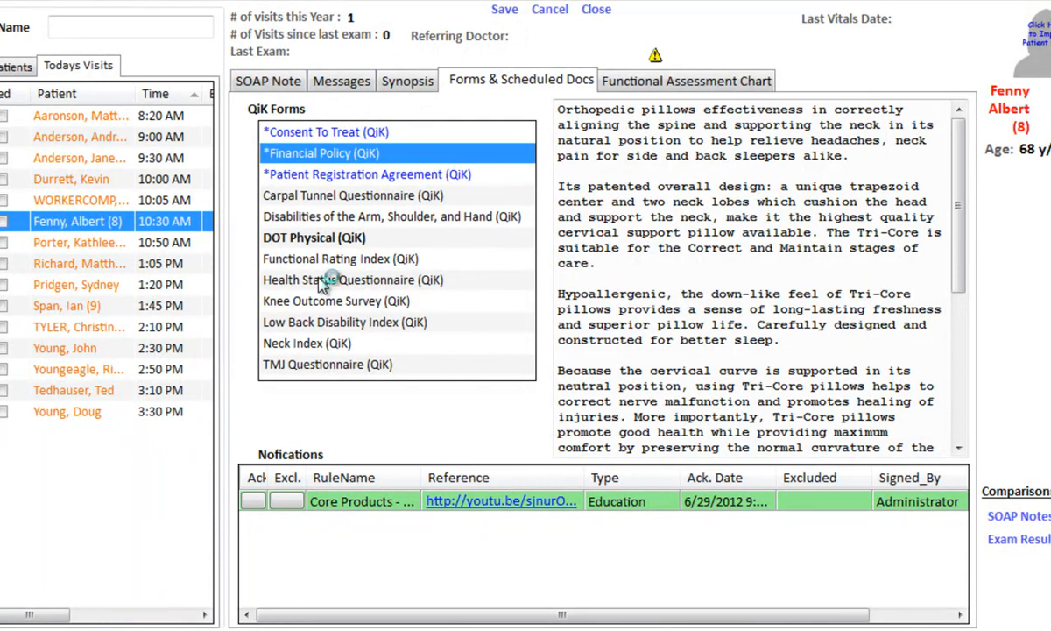
right_click(325, 280)
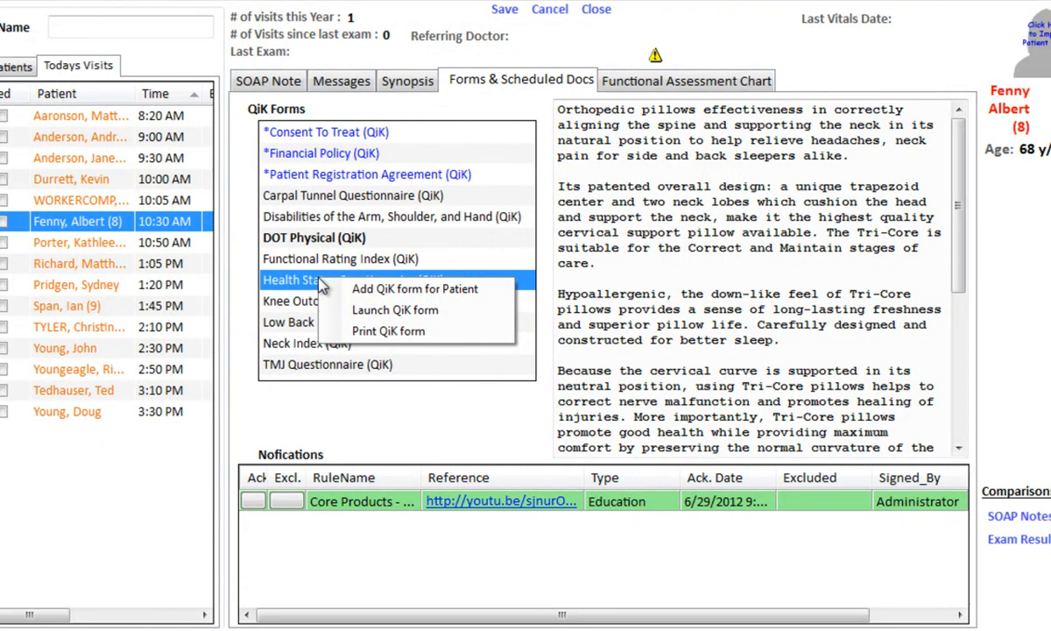
mouse_move(396, 309)
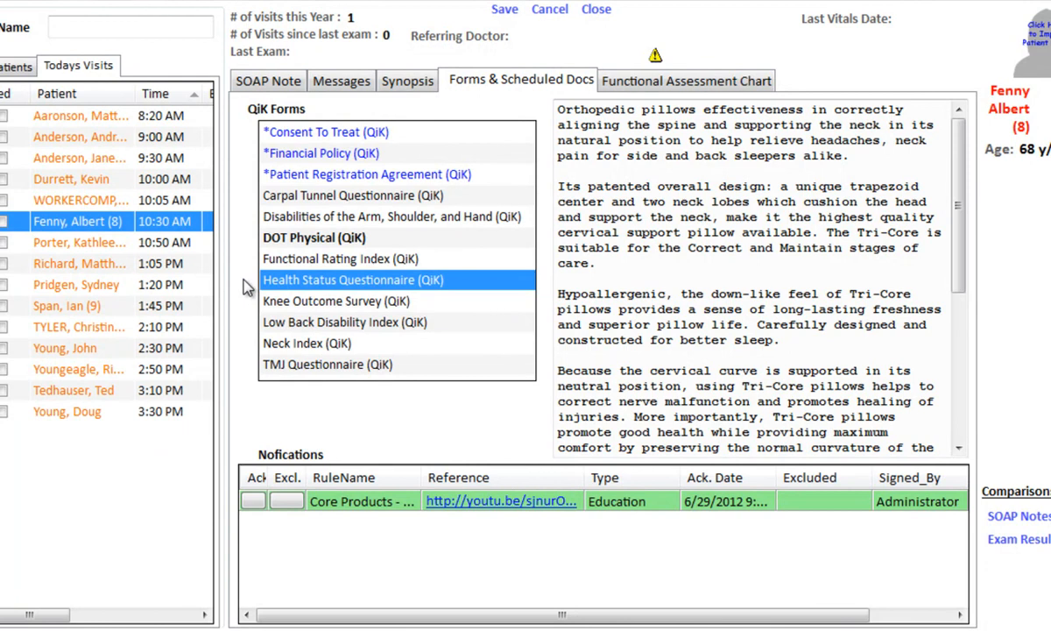
left_click(314, 238)
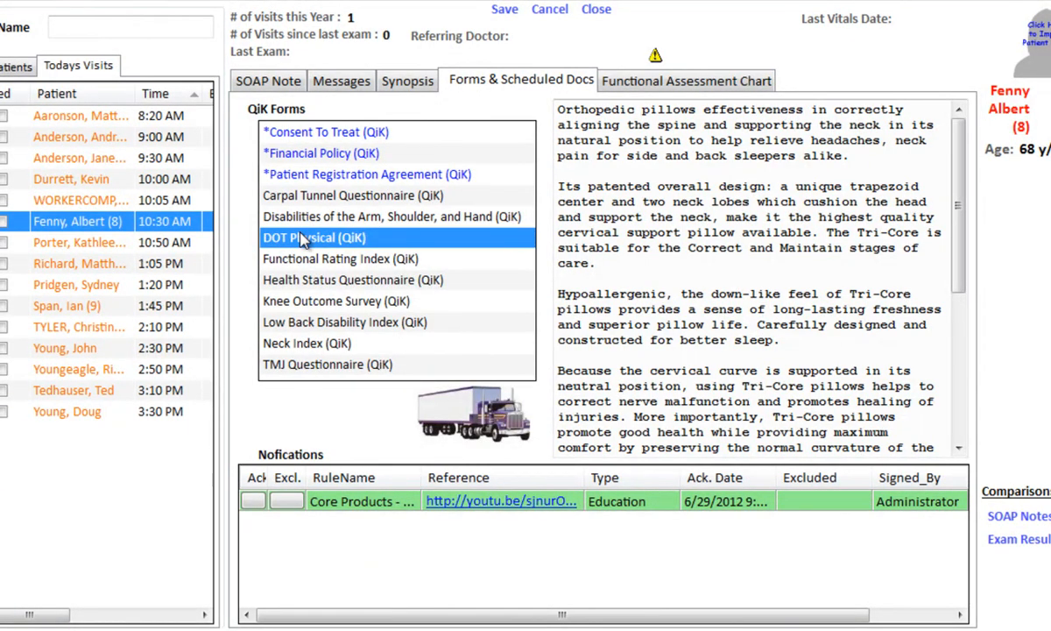
mouse_move(303, 238)
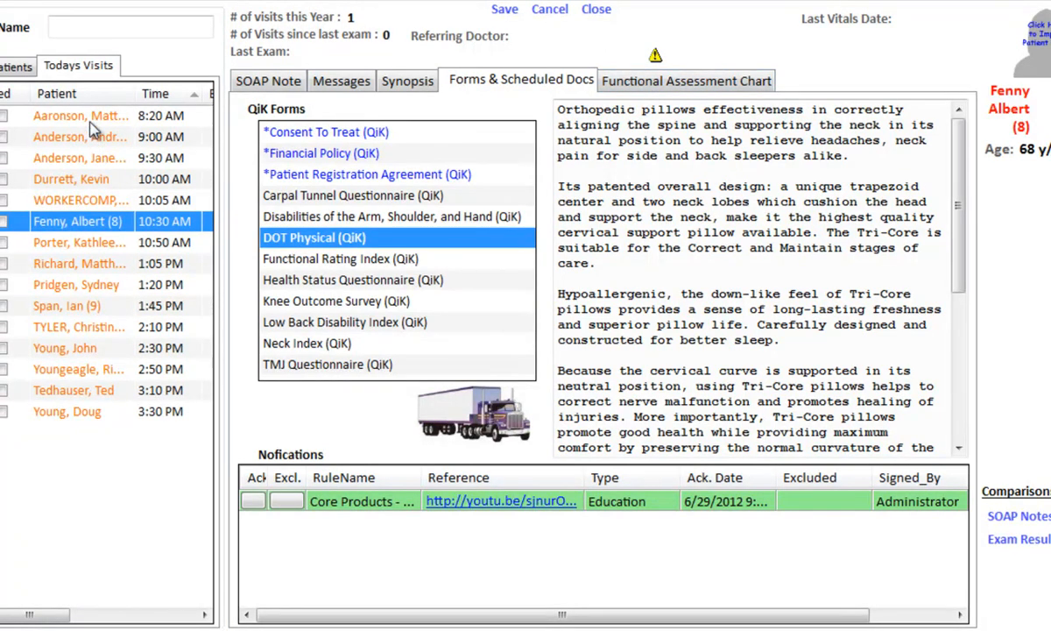
Open the 8:20 AM patient's chart on the Functional Assessment Chart tab
left_click(80, 116)
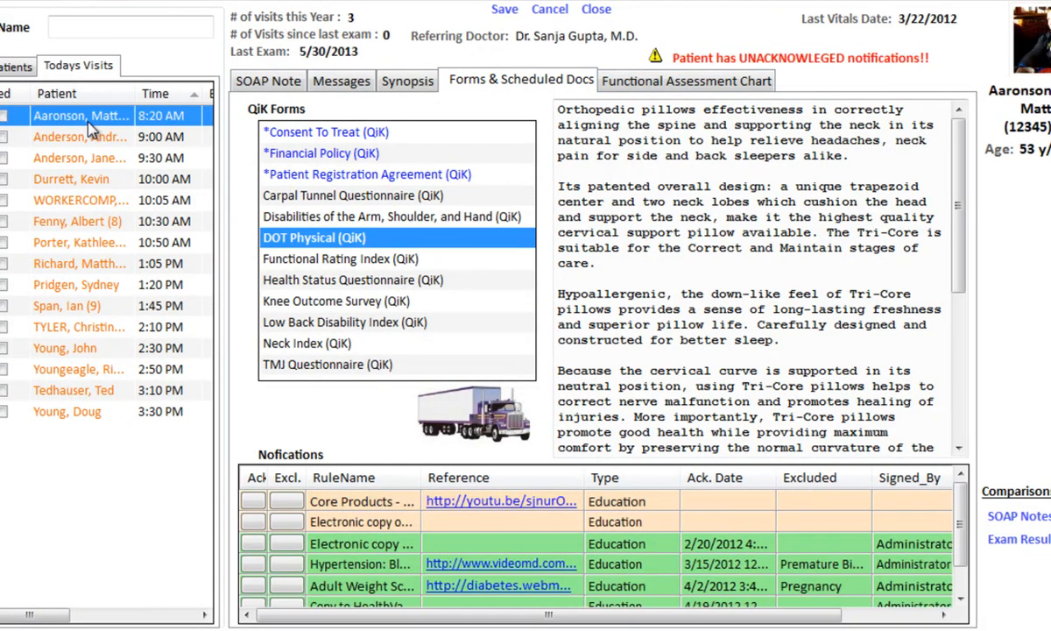
mouse_move(545, 123)
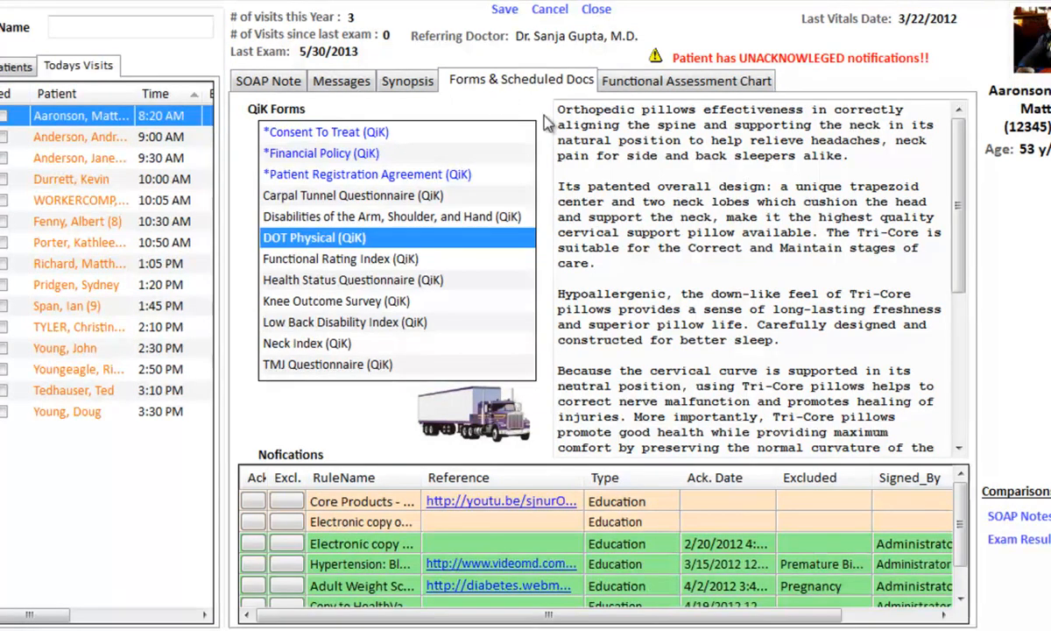
left_click(687, 81)
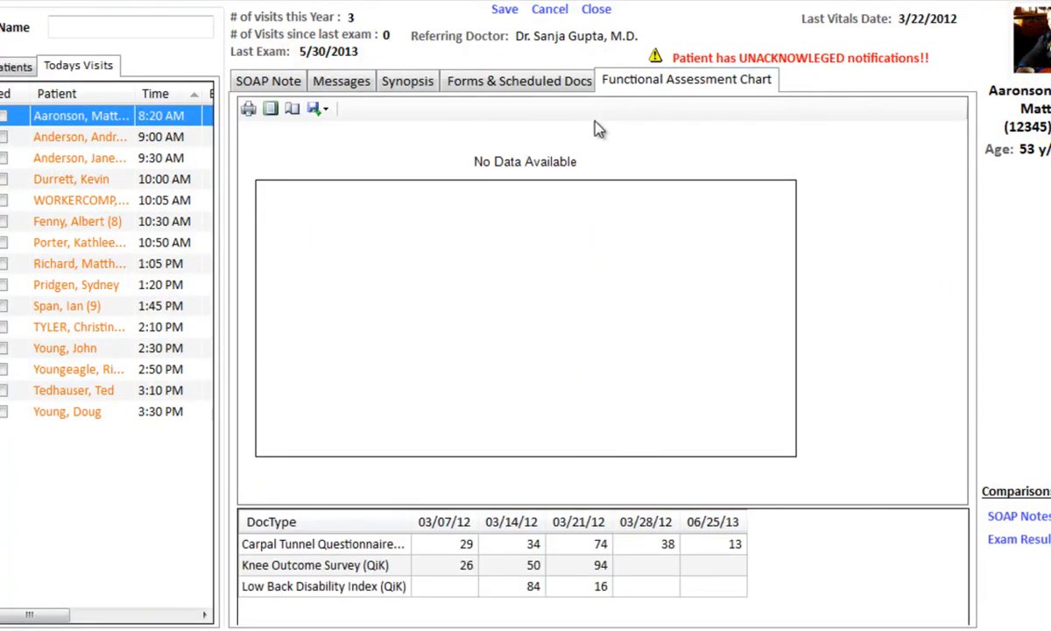
mouse_move(343, 545)
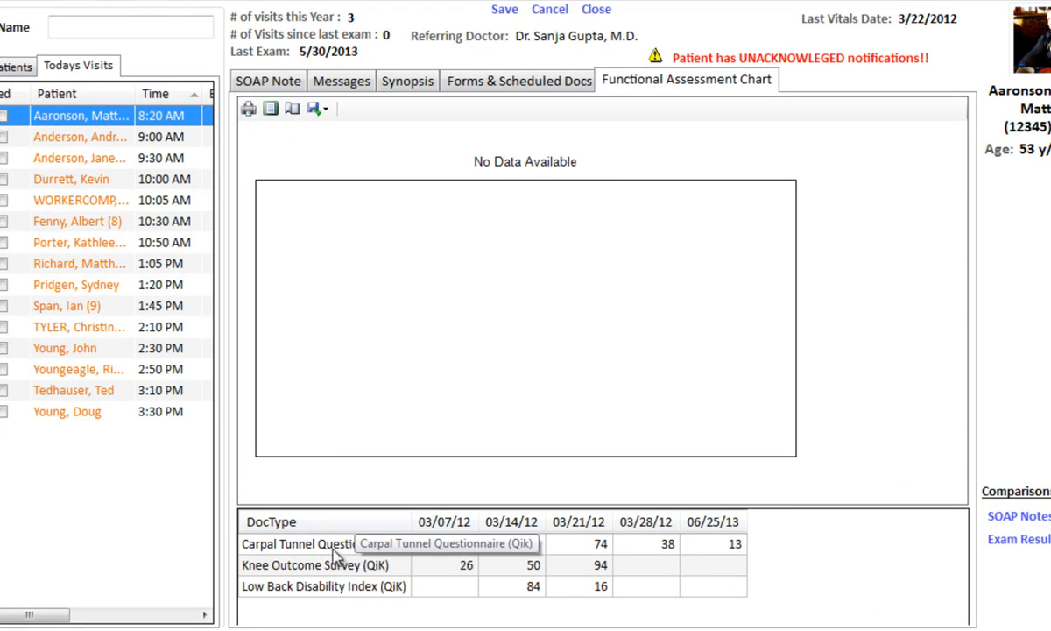
Compare Carpal Tunnel, Knee Outcome and Low Back score charts, ending on Carpal Tunnel Questionnaire
left_click(297, 543)
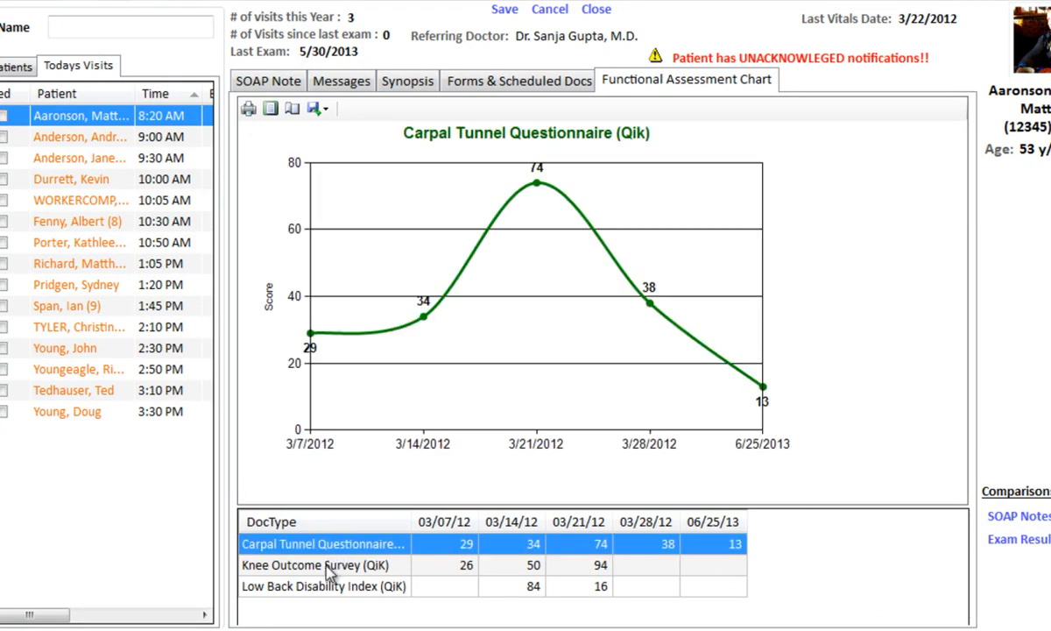
left_click(315, 567)
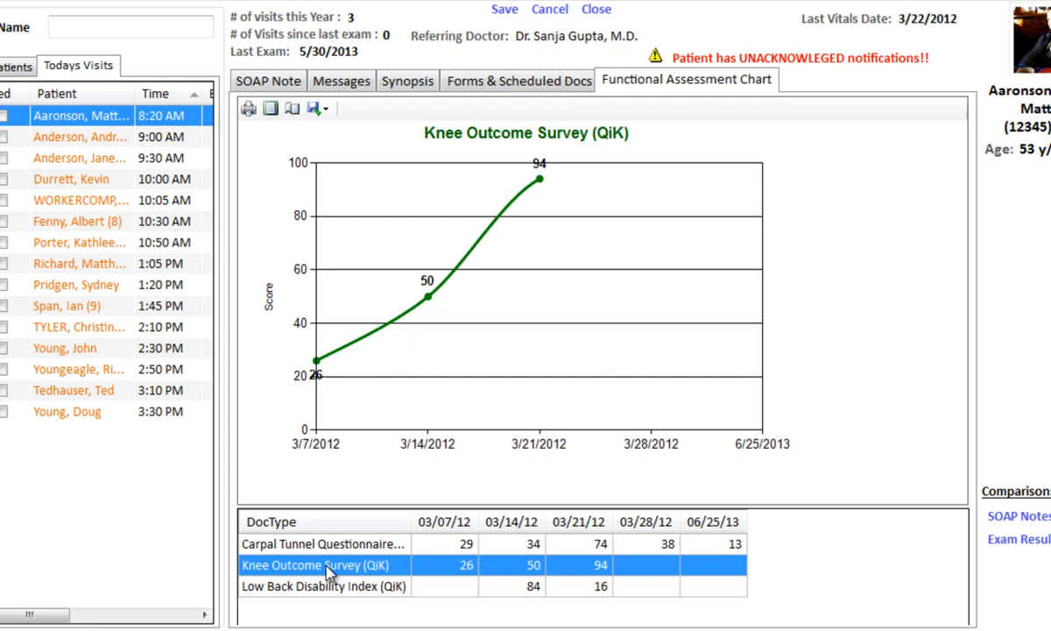
left_click(326, 585)
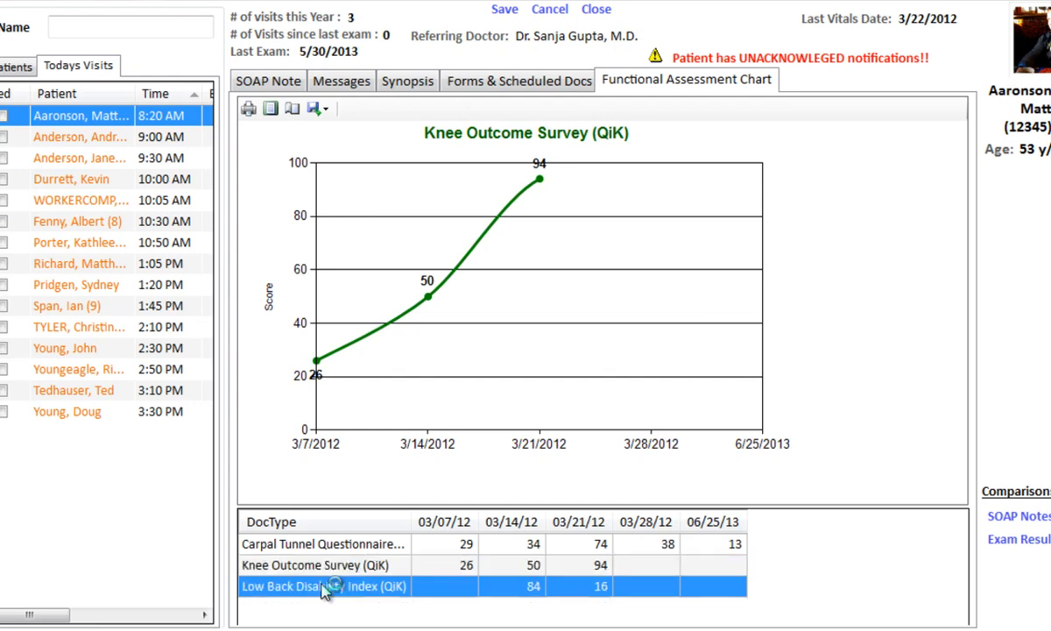
left_click(325, 564)
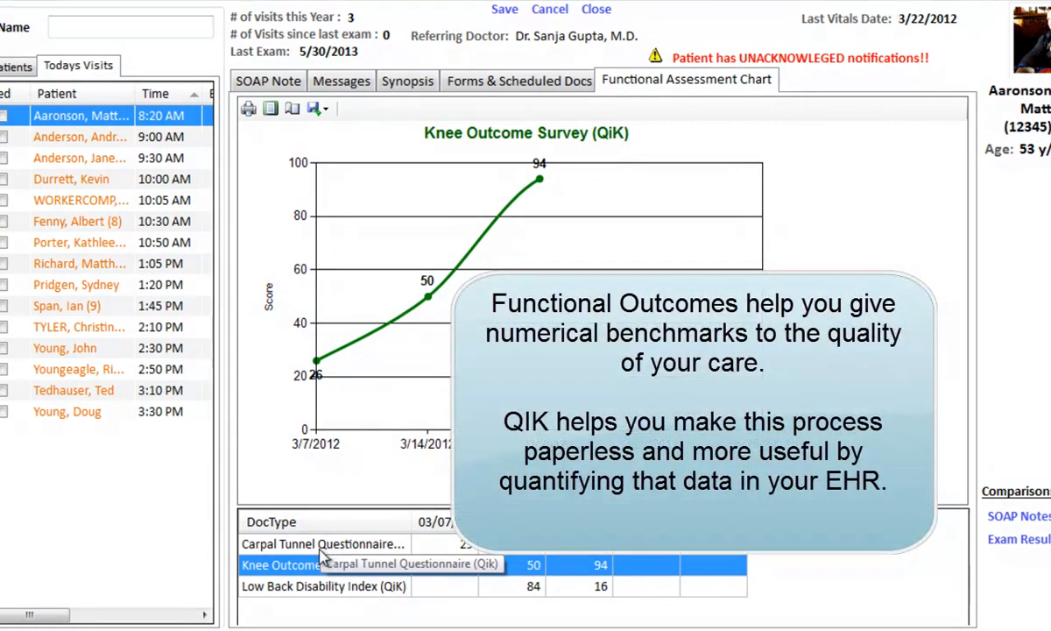
left_click(323, 543)
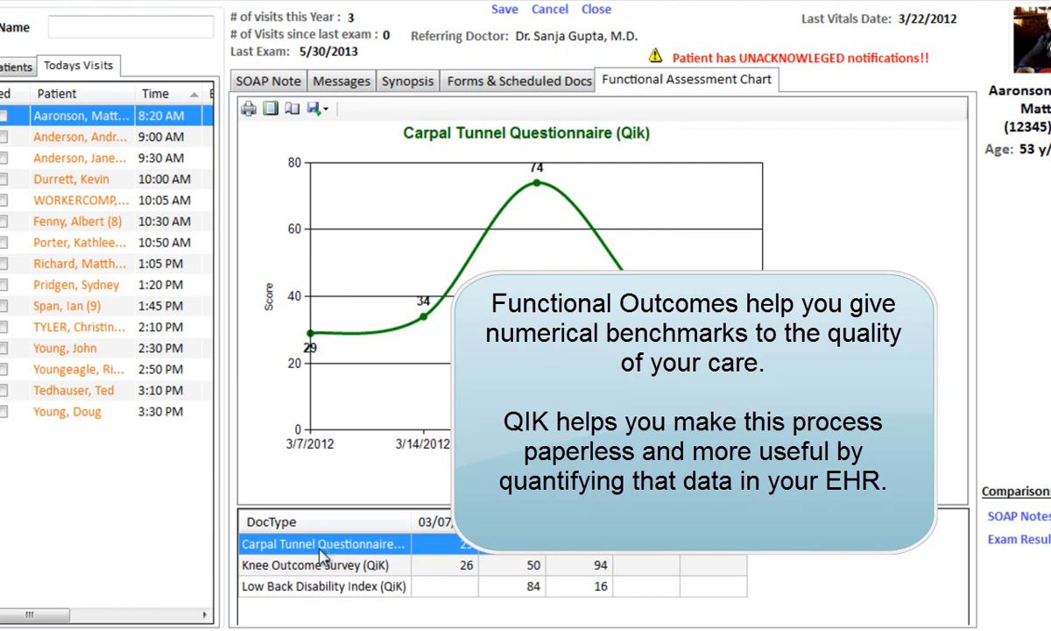
mouse_move(361, 473)
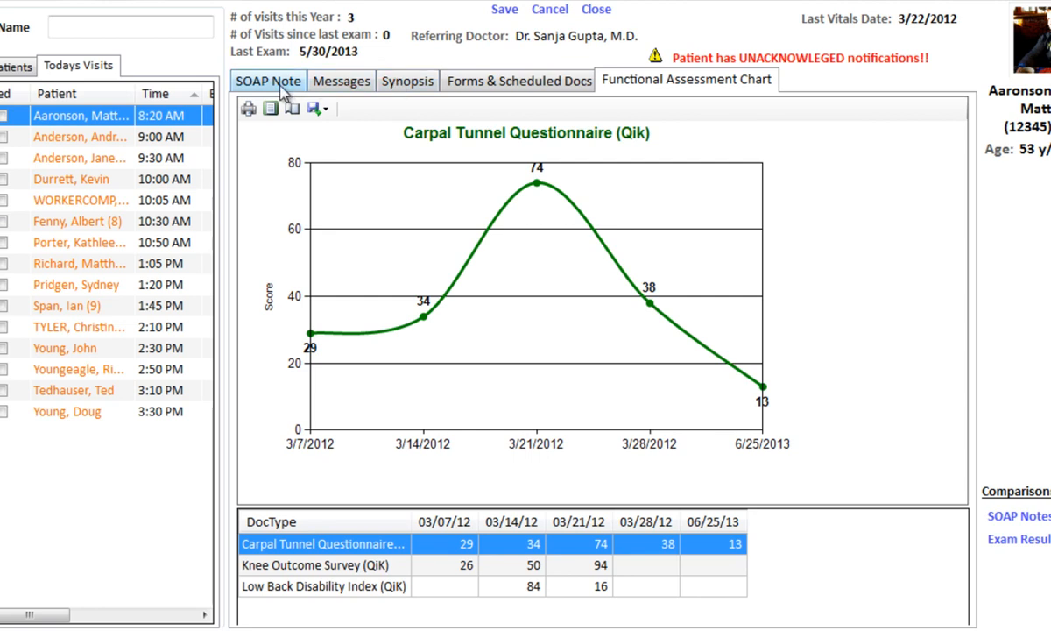
Return to the SOAP Note and scroll the S field to the Carpal Tunnel score of 13, -25 change
left_click(268, 80)
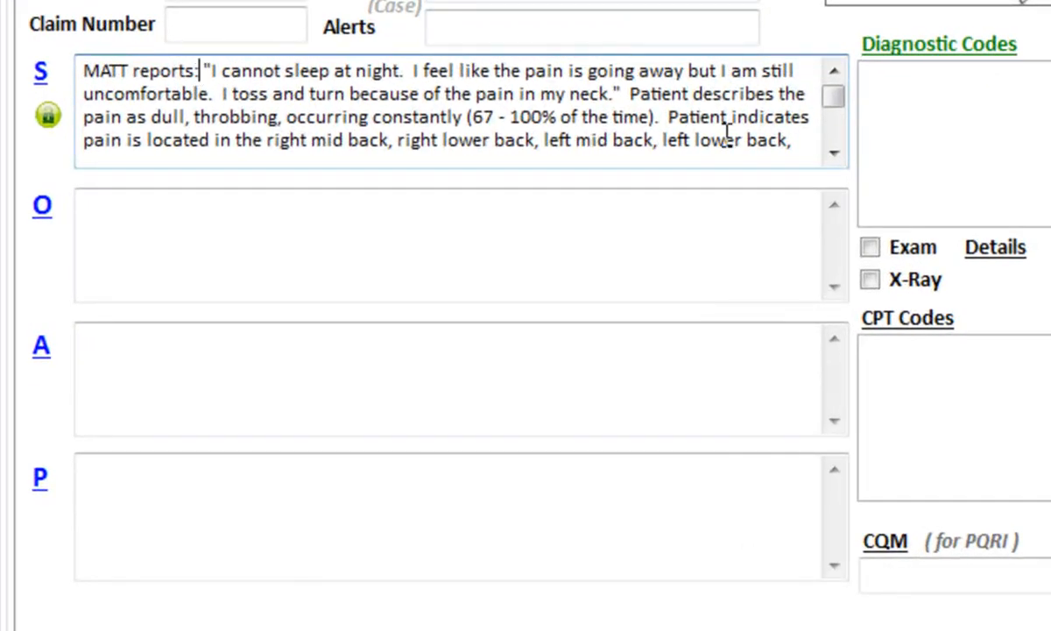
left_click(834, 154)
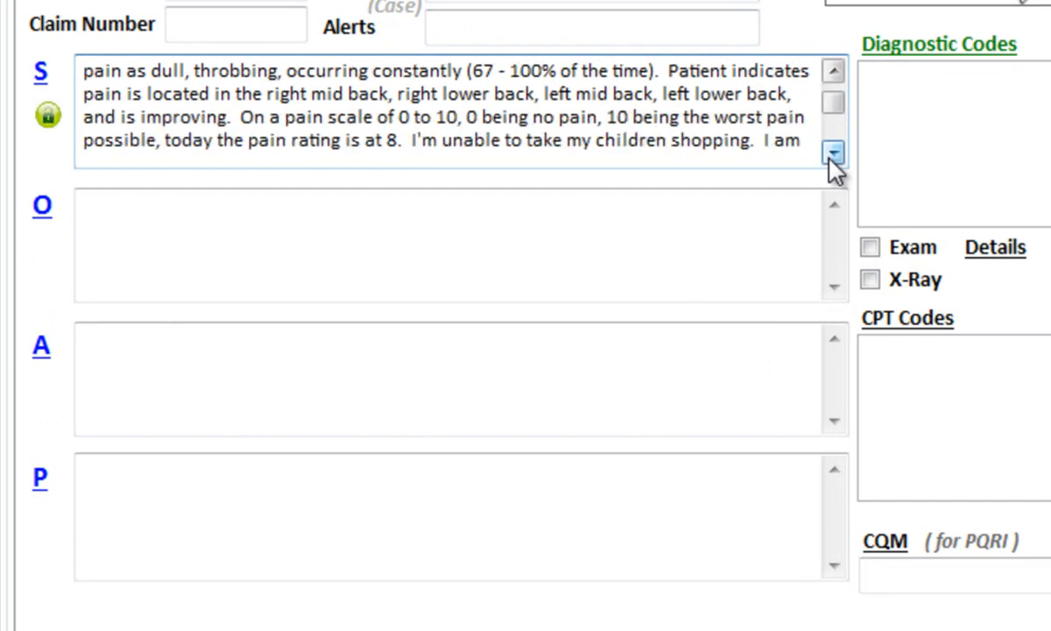
left_click(832, 153)
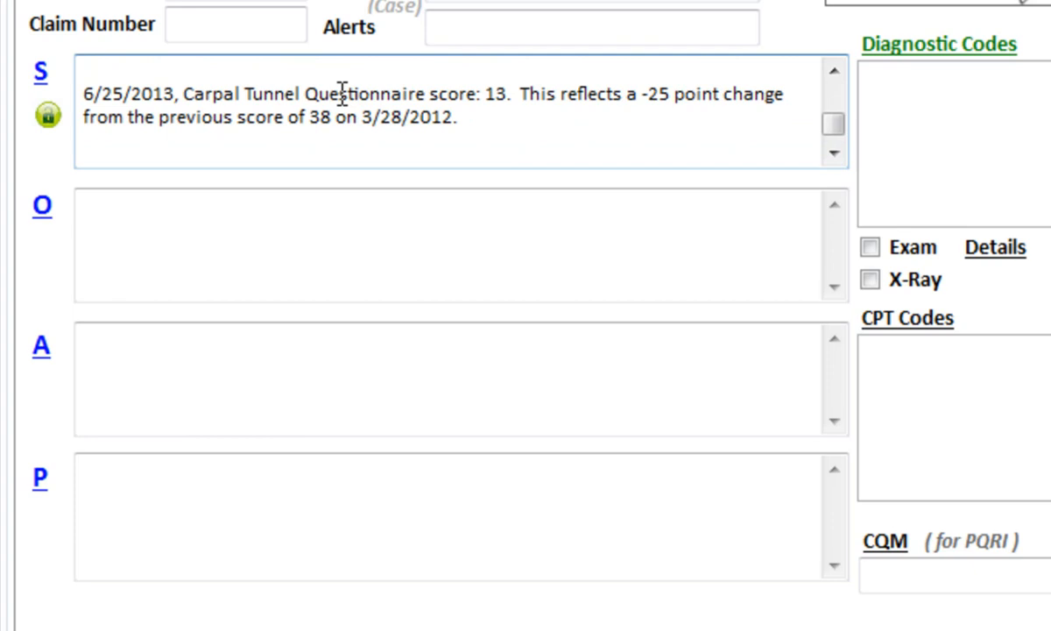
double_click(501, 94)
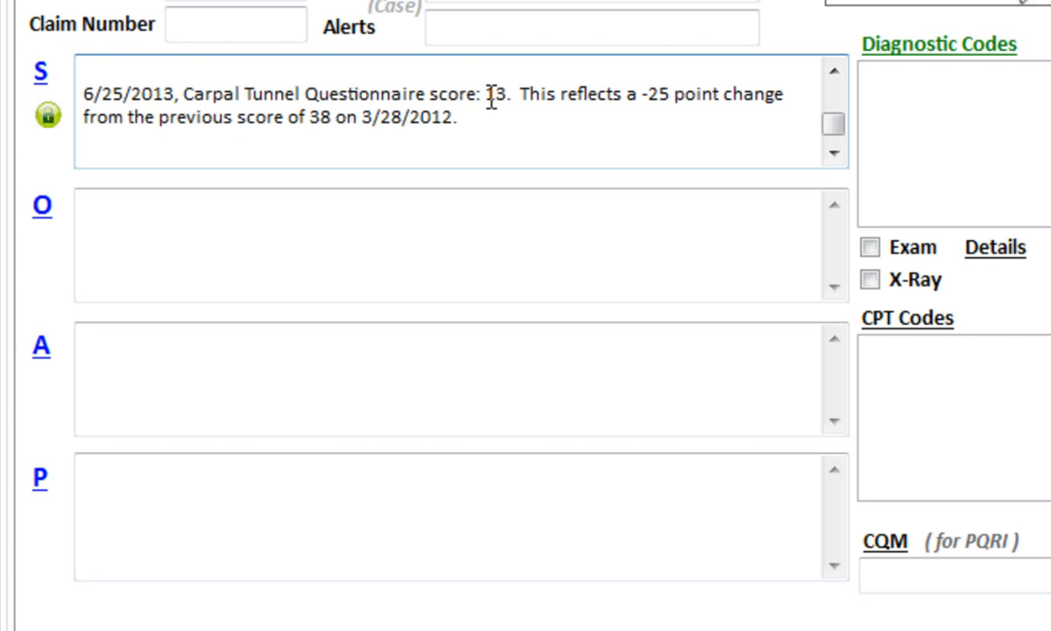
mouse_move(361, 130)
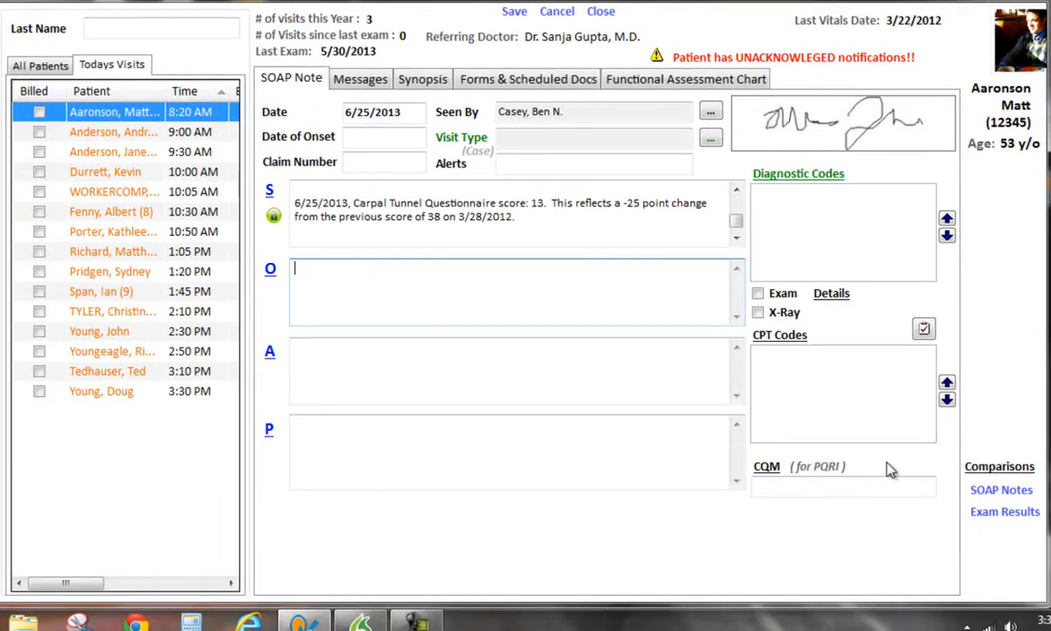
mouse_move(1002, 491)
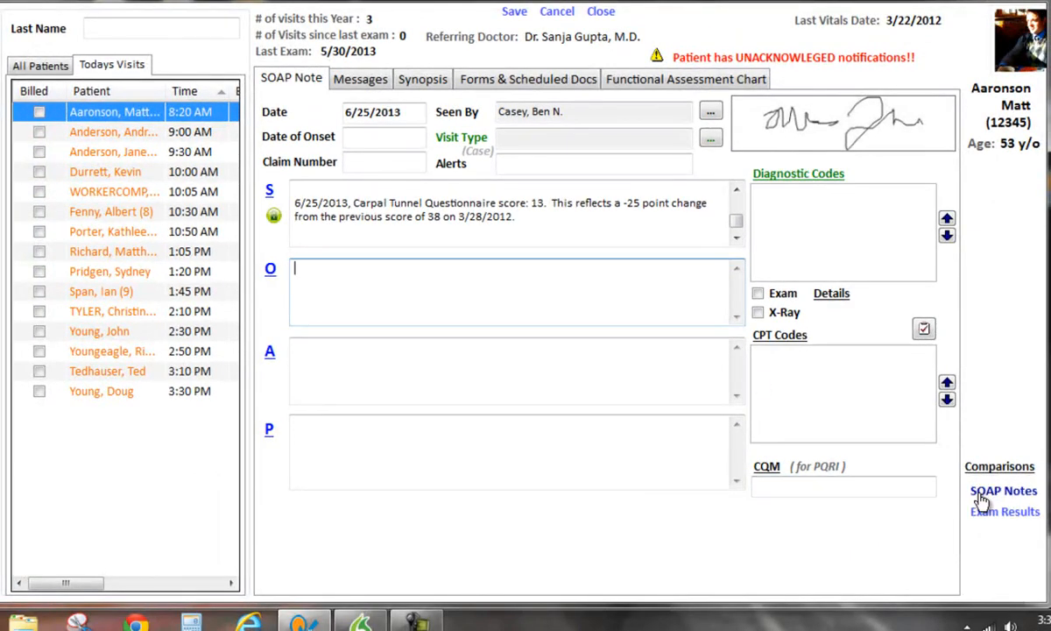
left_click(1002, 490)
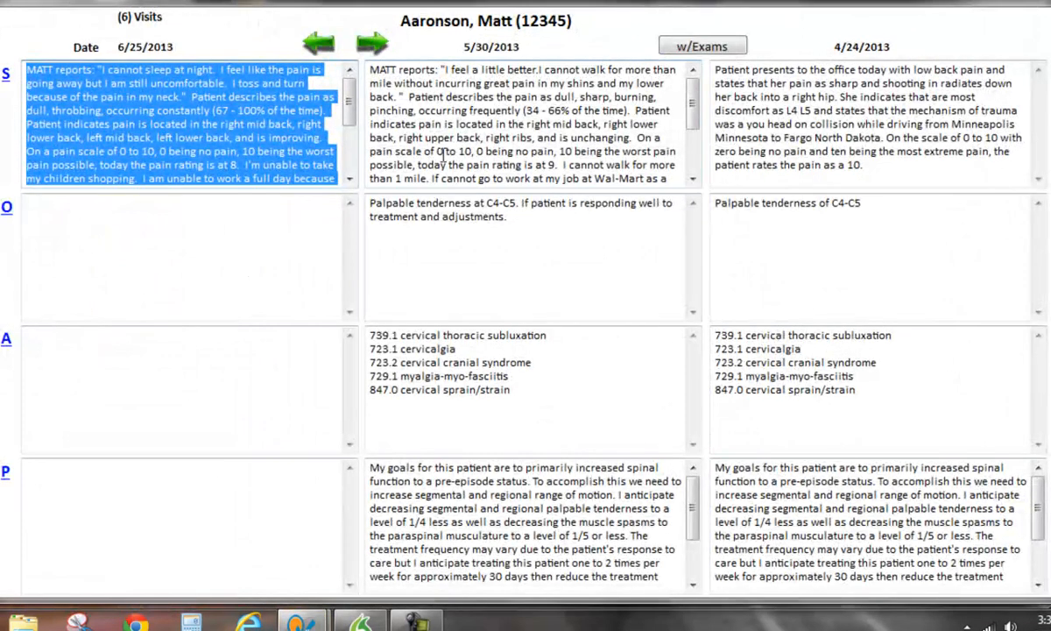
left_click(316, 42)
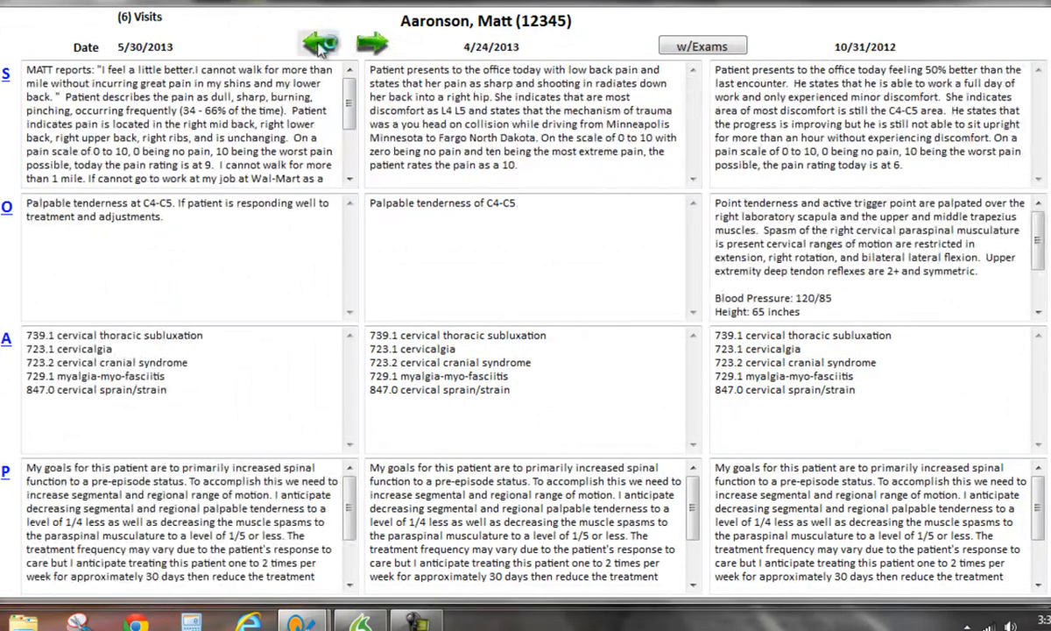
left_click(311, 44)
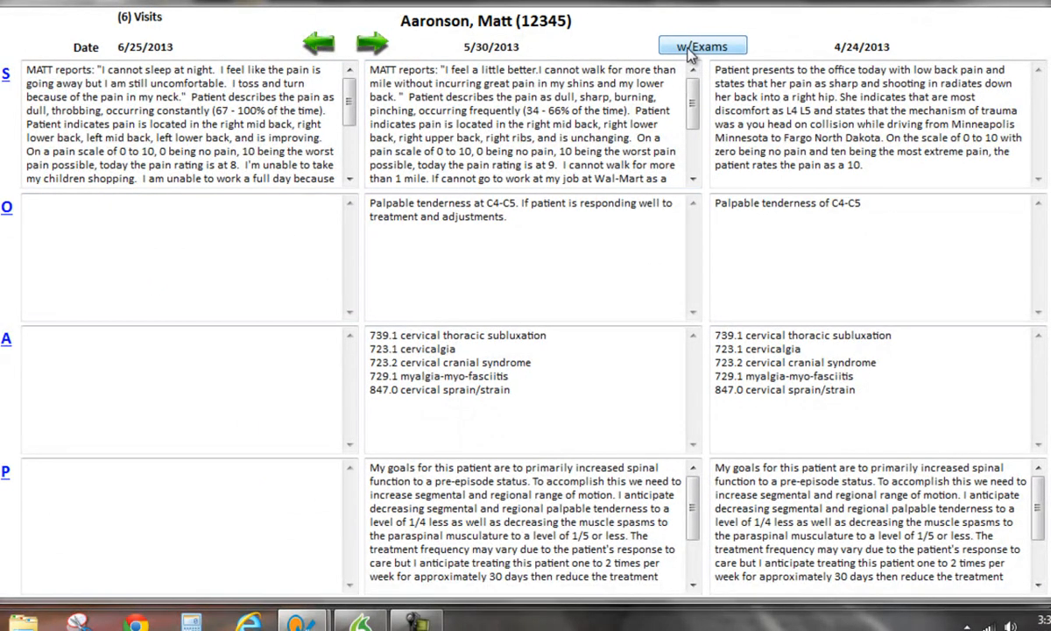
left_click(704, 45)
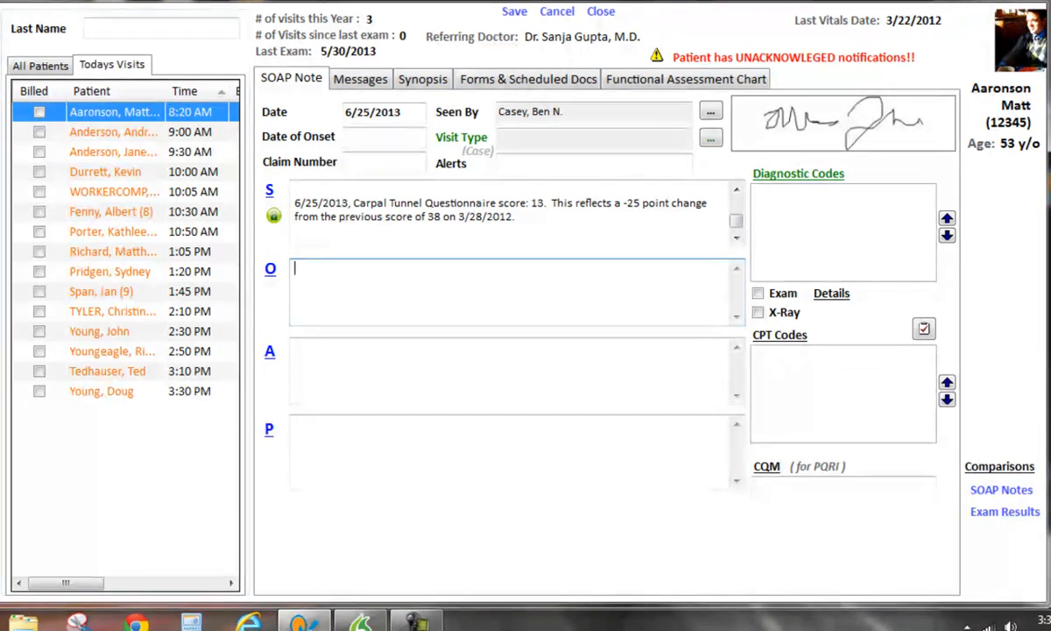
Write the O field: progressing well, carpal tunnel score 13, recommend 5 more treatments
type("Objective findings find that the patient is progressing well with her carpal tunnel syndrome.")
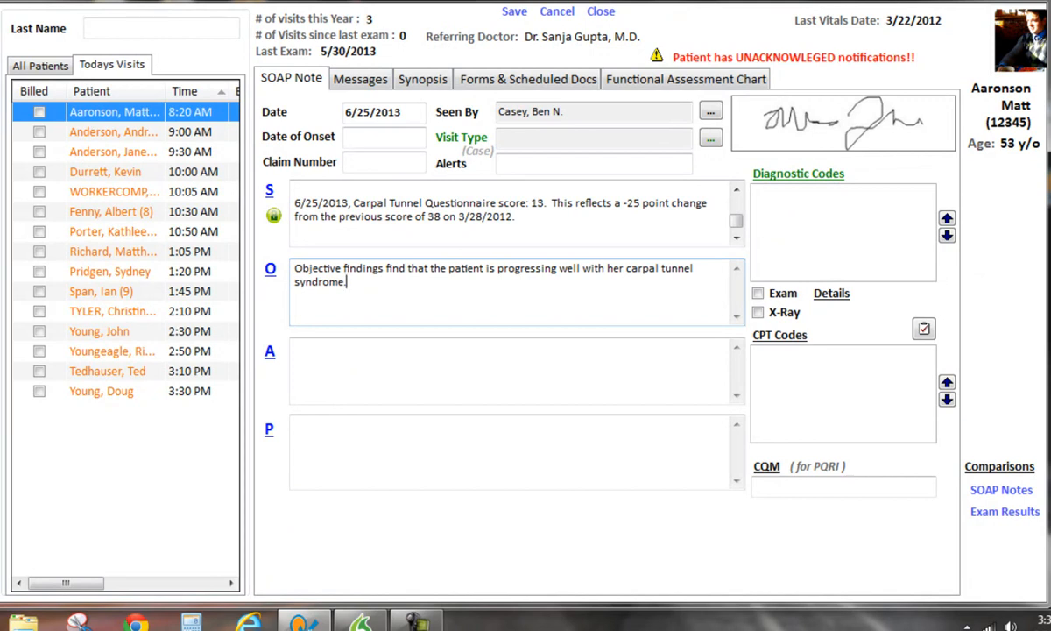
type("A score of 13 on their carpal tunnel questionnaire shows that the patient is still improving and we will")
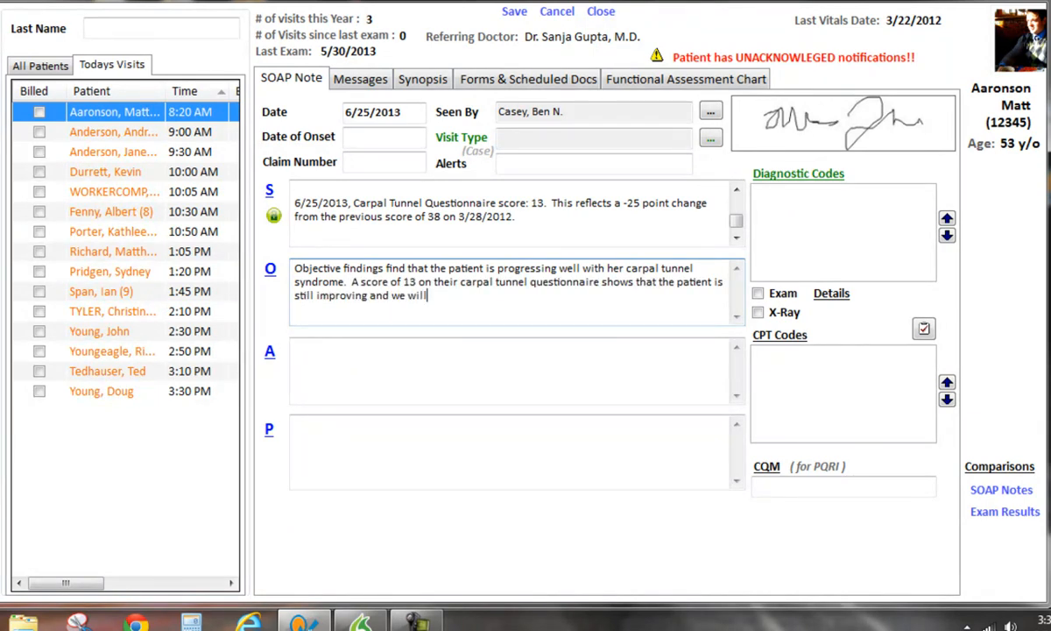
type("recommend that the patient comes in for 5 more treatments.")
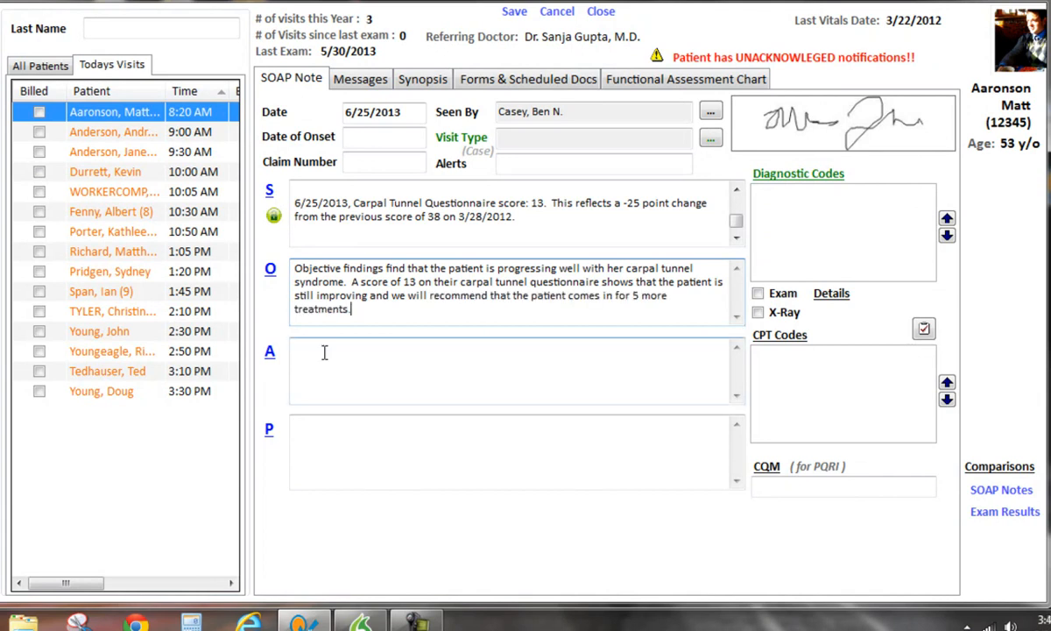
Insert Previous Assessment and Previous Plan into the note and save it
right_click(326, 352)
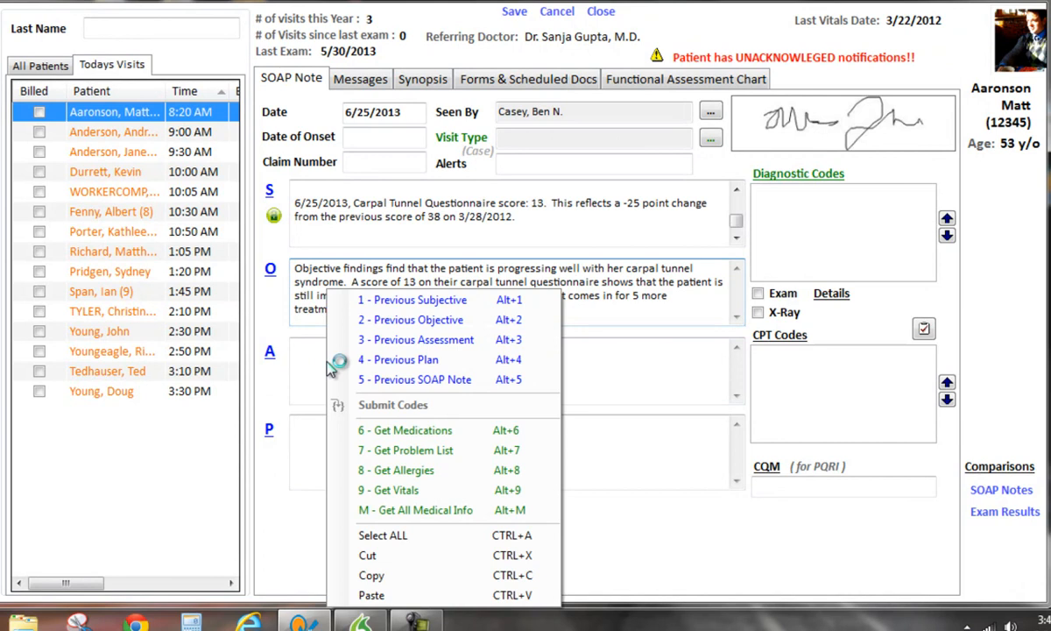
mouse_move(376, 348)
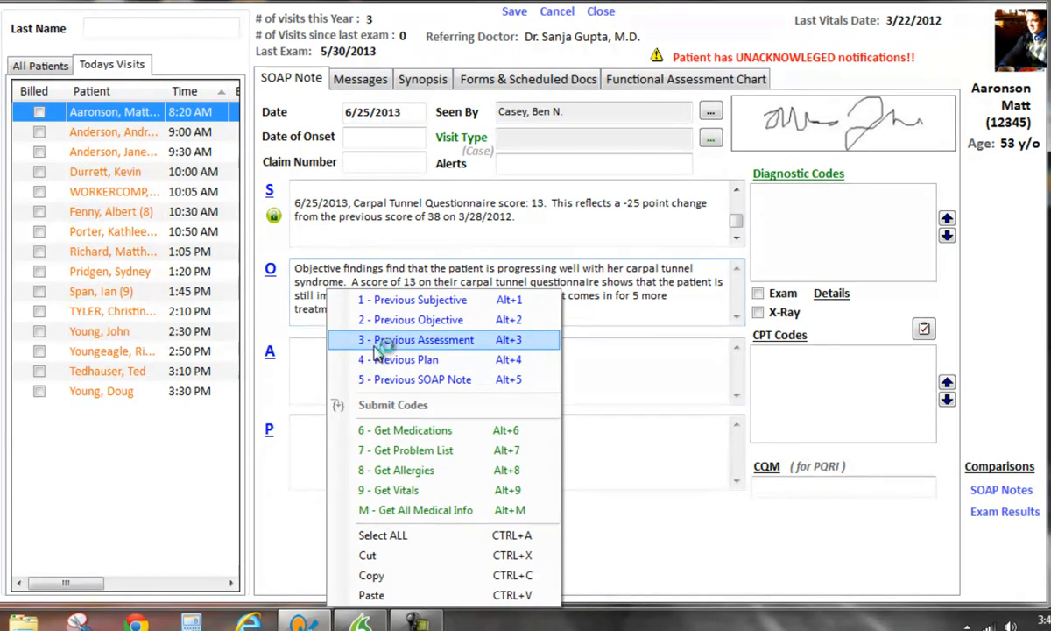
left_click(417, 340)
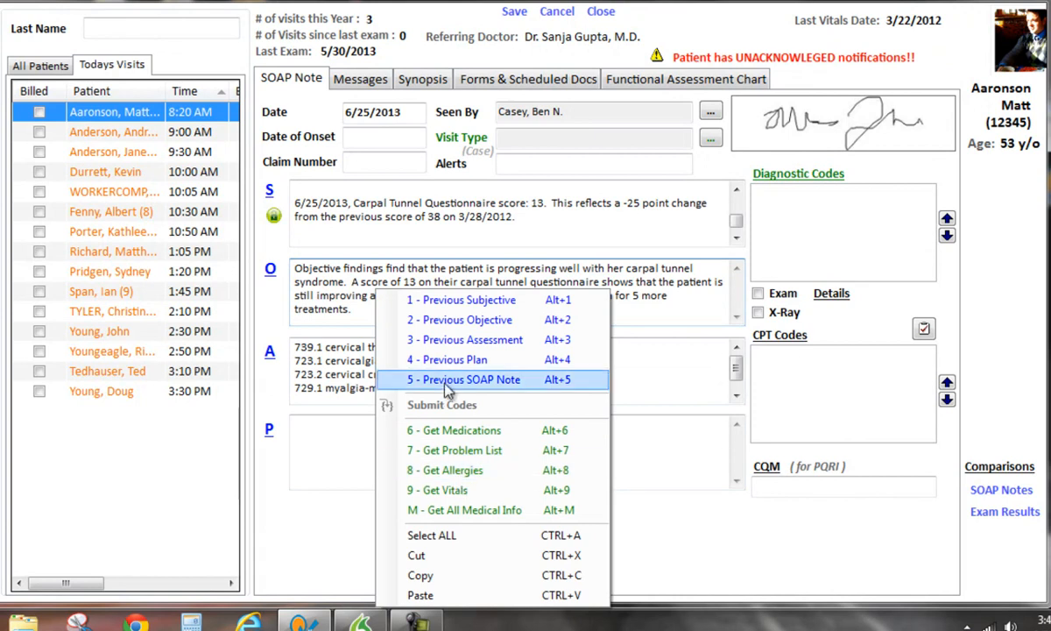
left_click(462, 378)
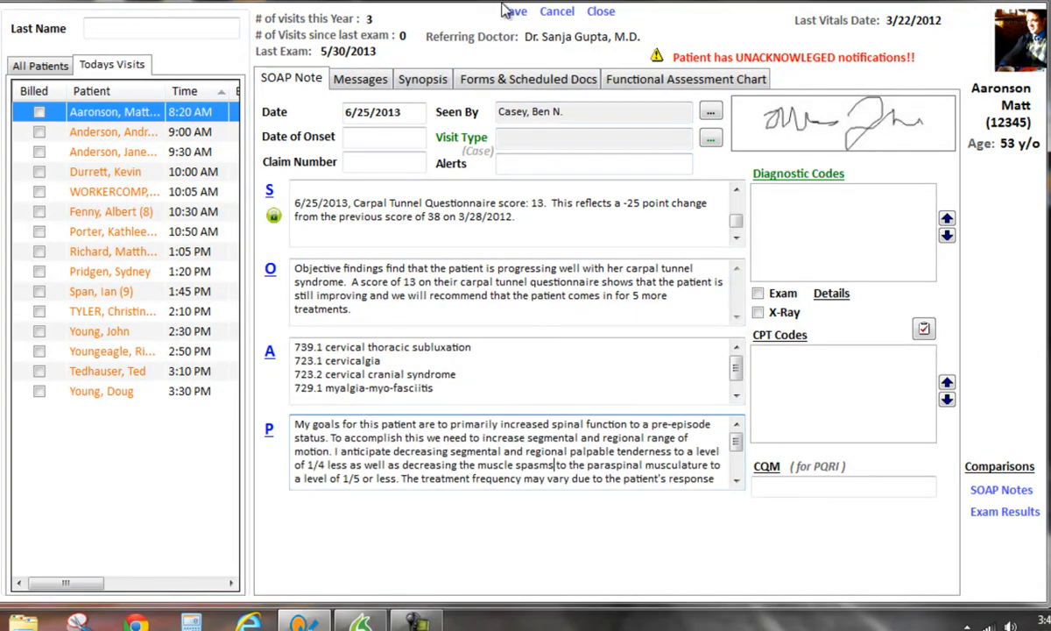
left_click(112, 151)
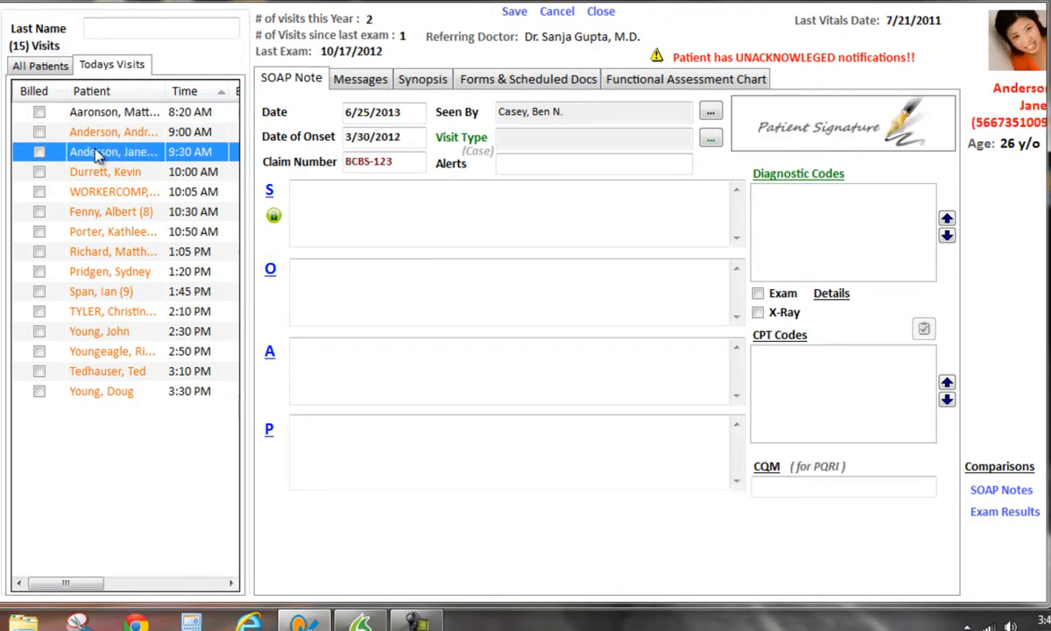
mouse_move(96, 119)
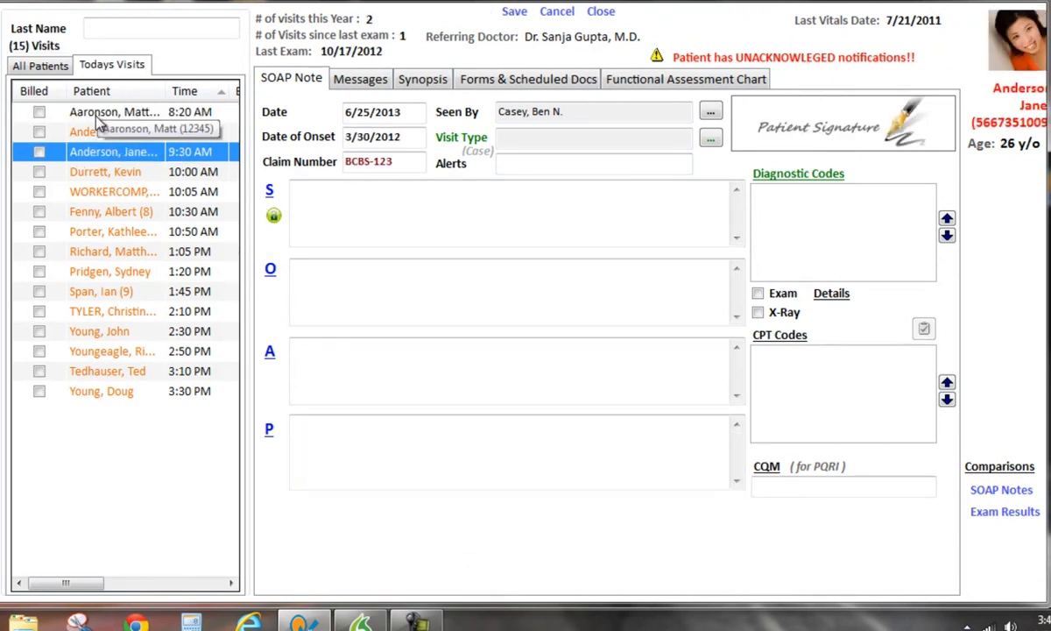